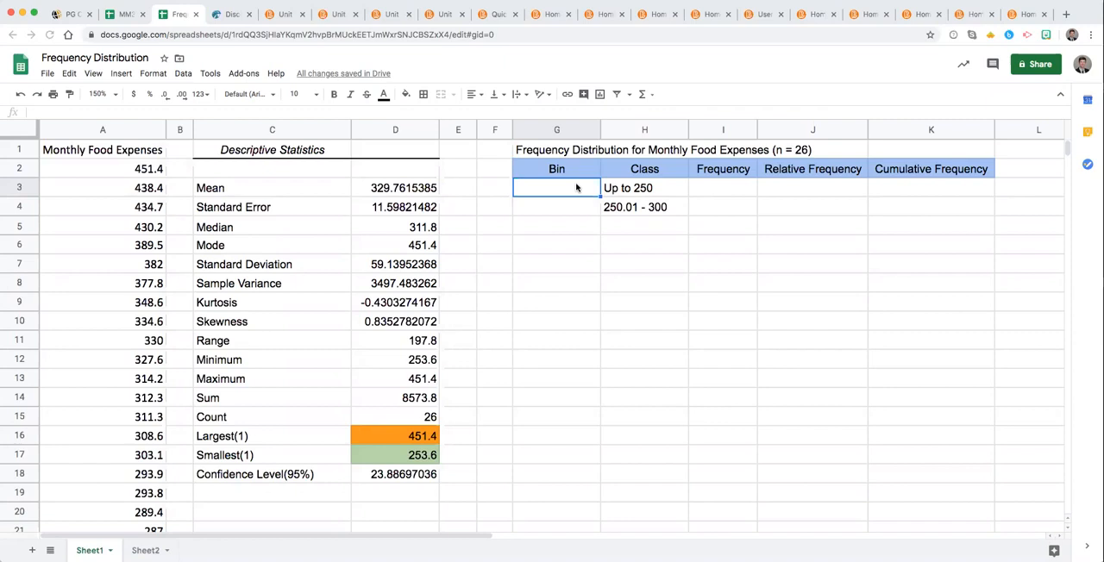
pyautogui.moveTo(420, 446)
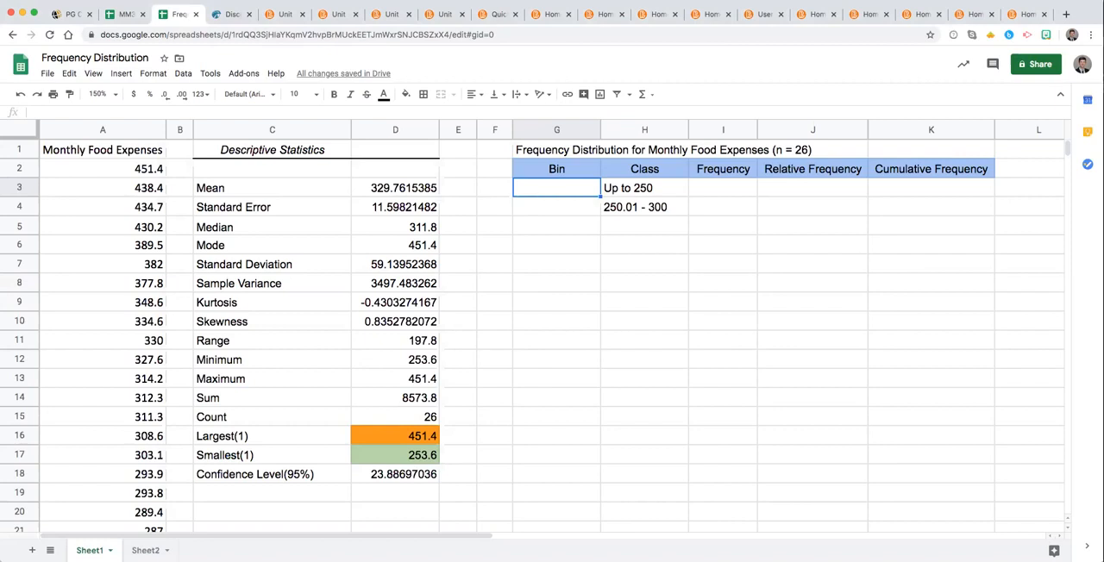
# Enter bin limits 250 and 300, then fill the Bin column down to 550
pyautogui.write('250')
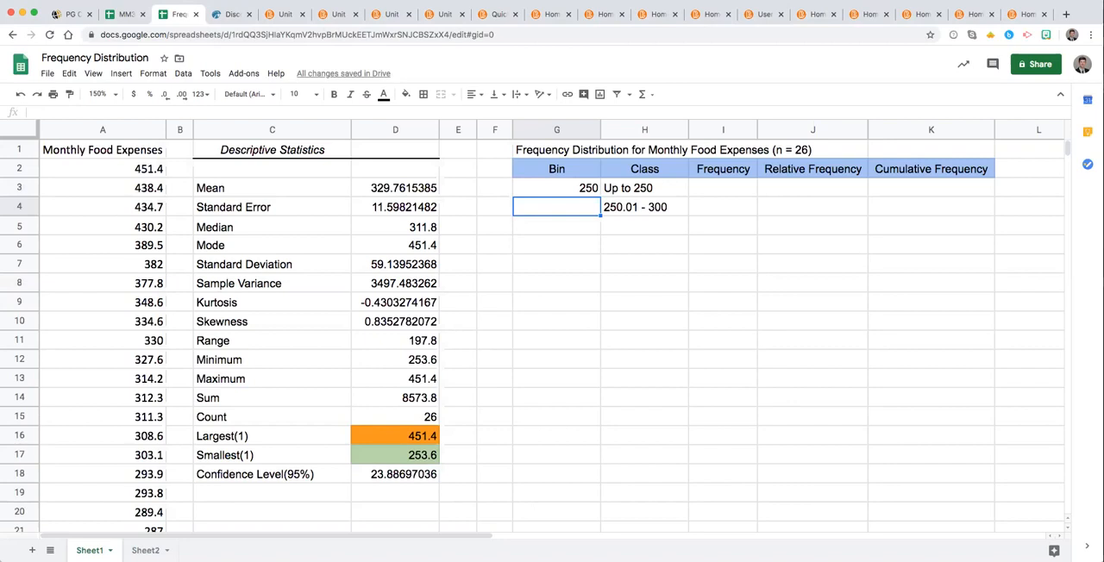
pyautogui.write('300')
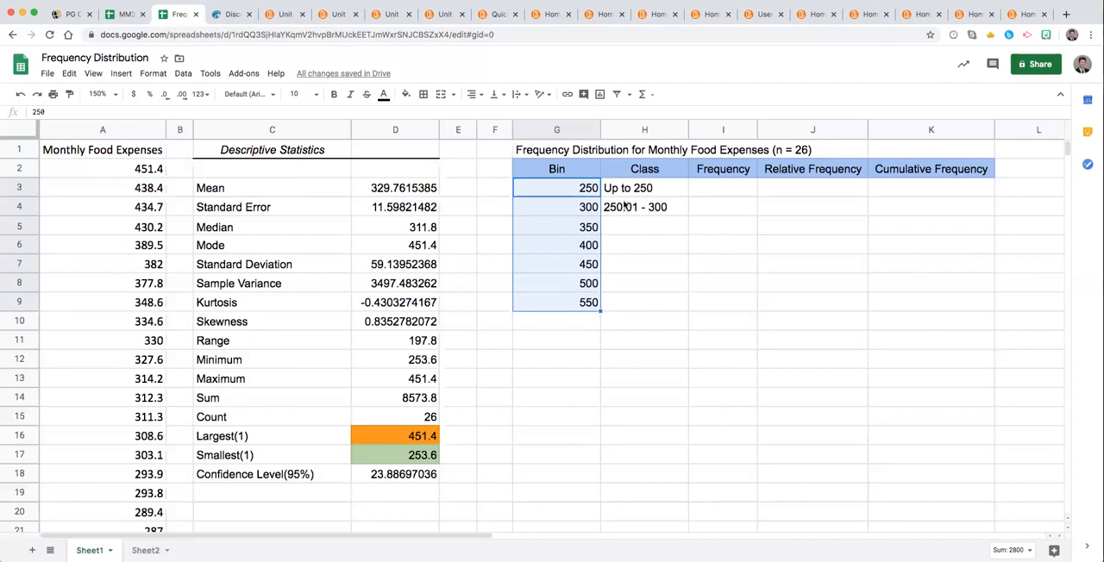
pyautogui.click(644, 187)
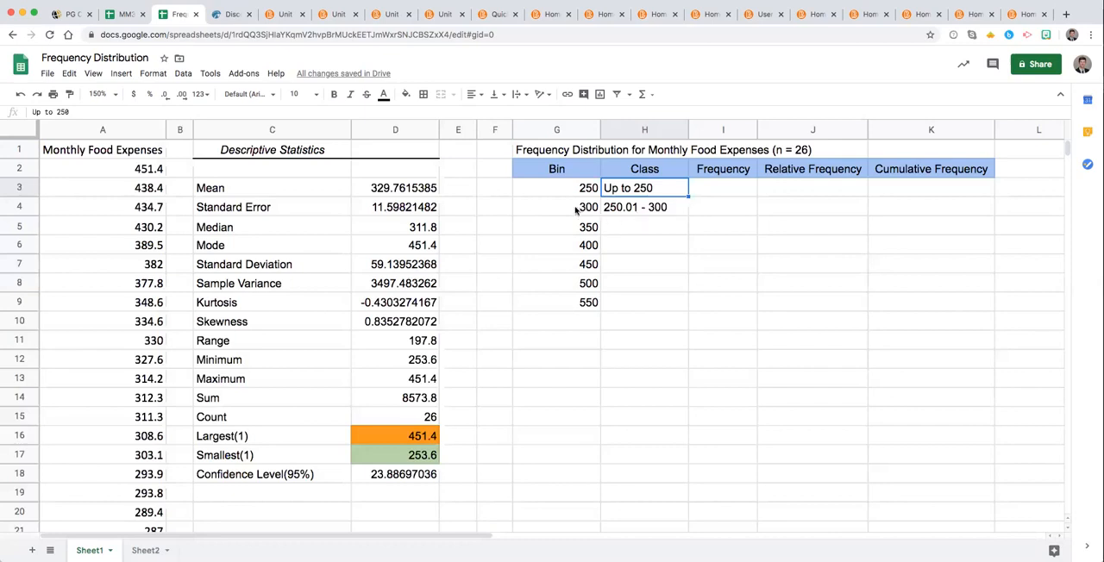
pyautogui.click(557, 207)
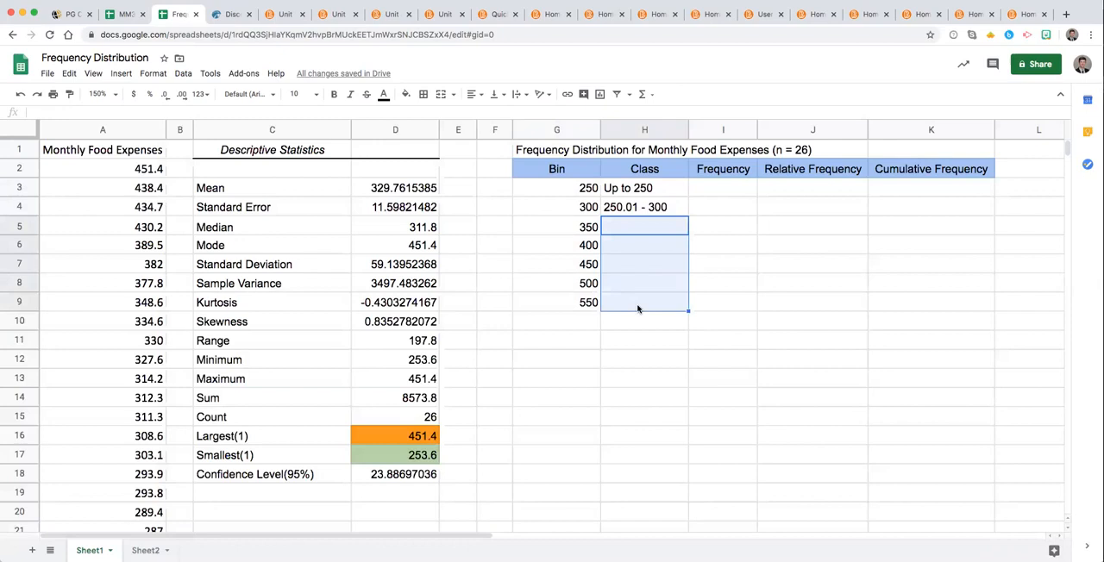
pyautogui.moveTo(712, 194)
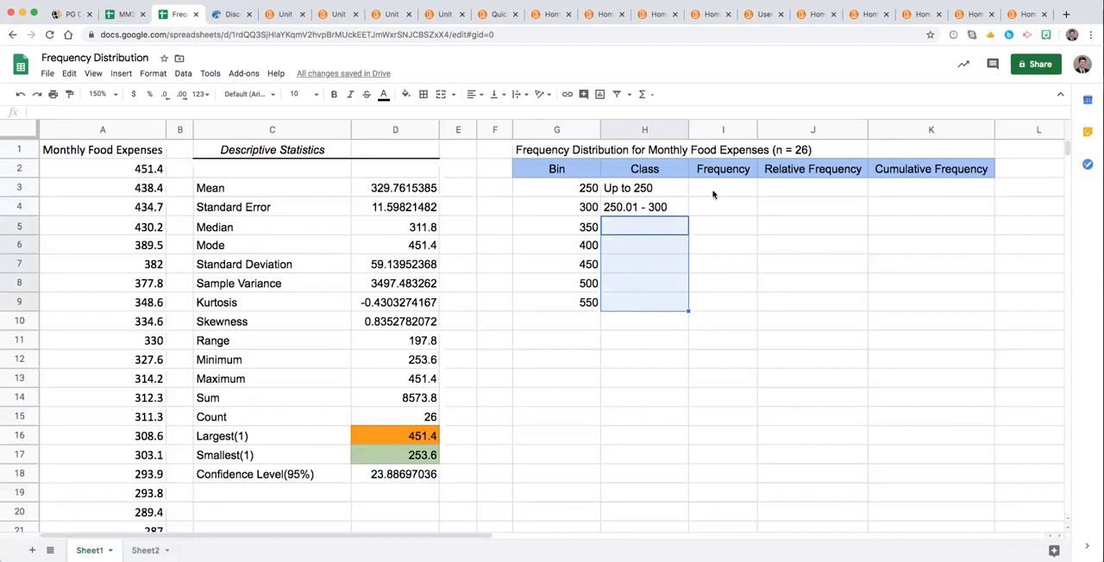
pyautogui.click(723, 187)
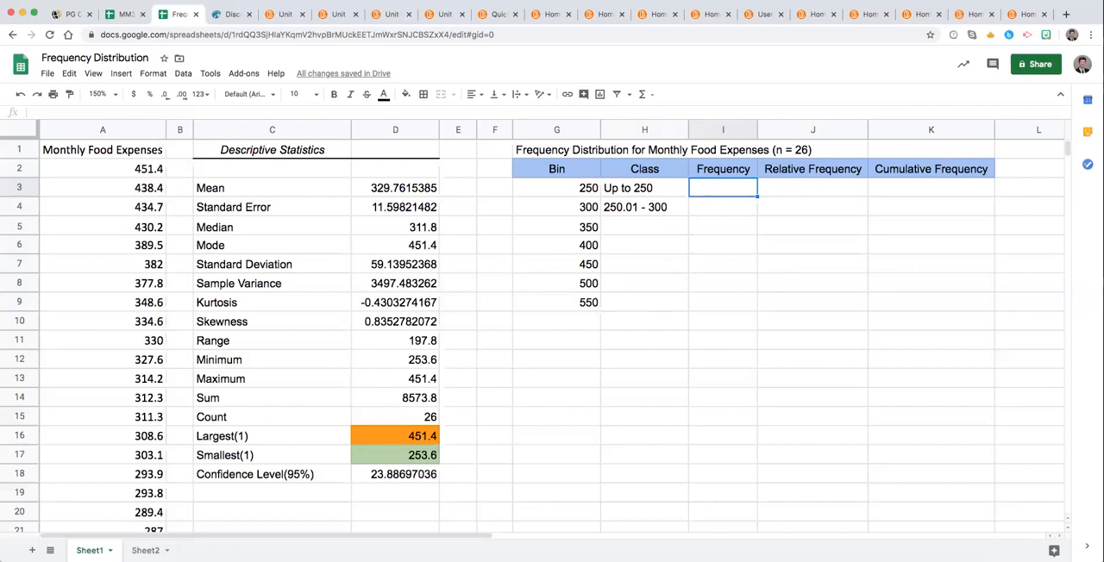
# Enter =COUNTIFS(A:A,"<=250") in I3, giving a frequency of 0
pyautogui.write('=')
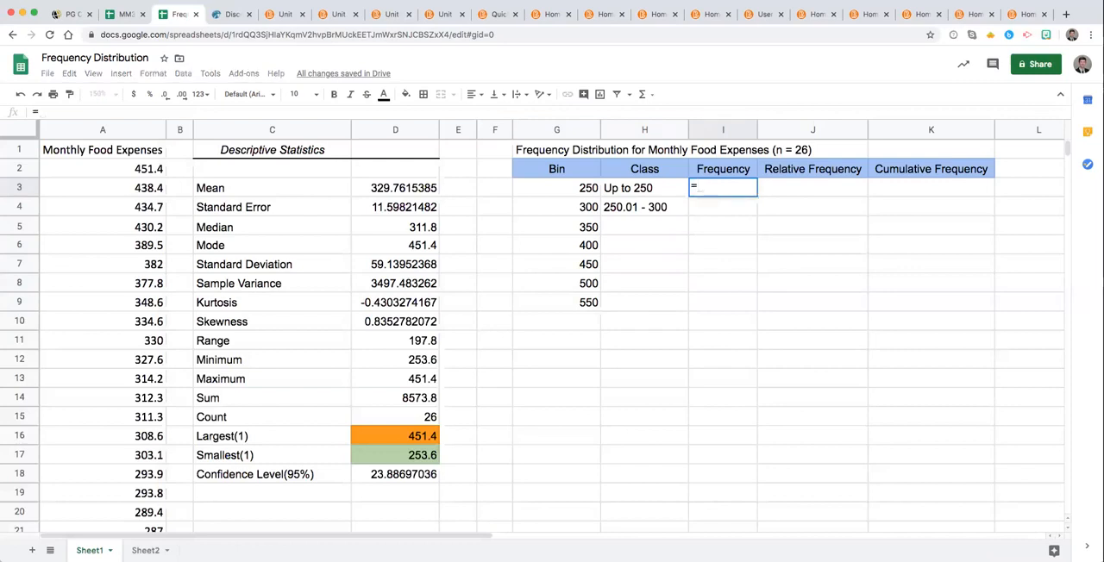
pyautogui.write('cou')
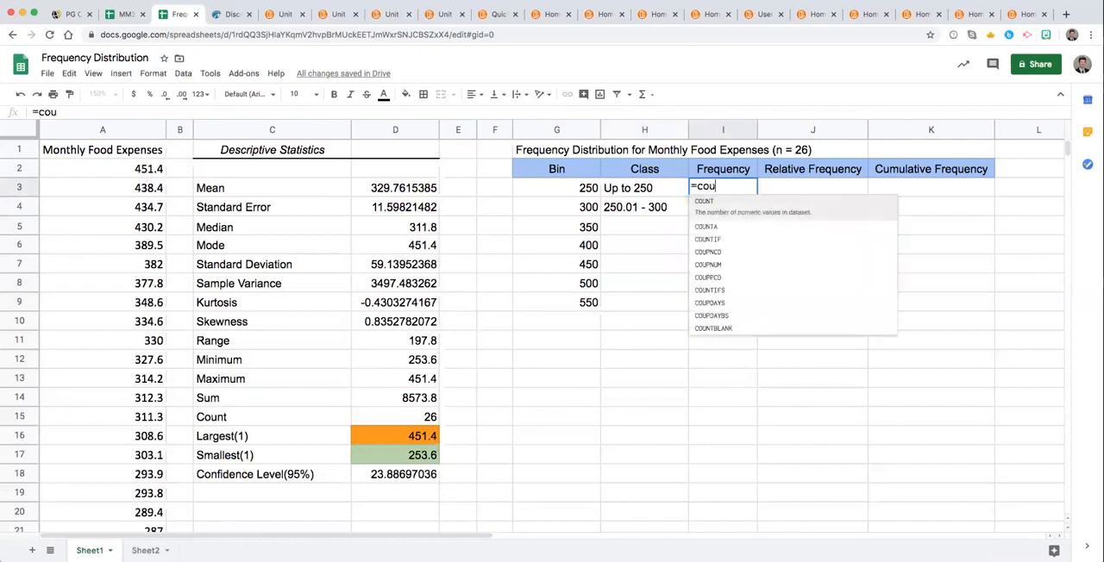
pyautogui.write('ntifs')
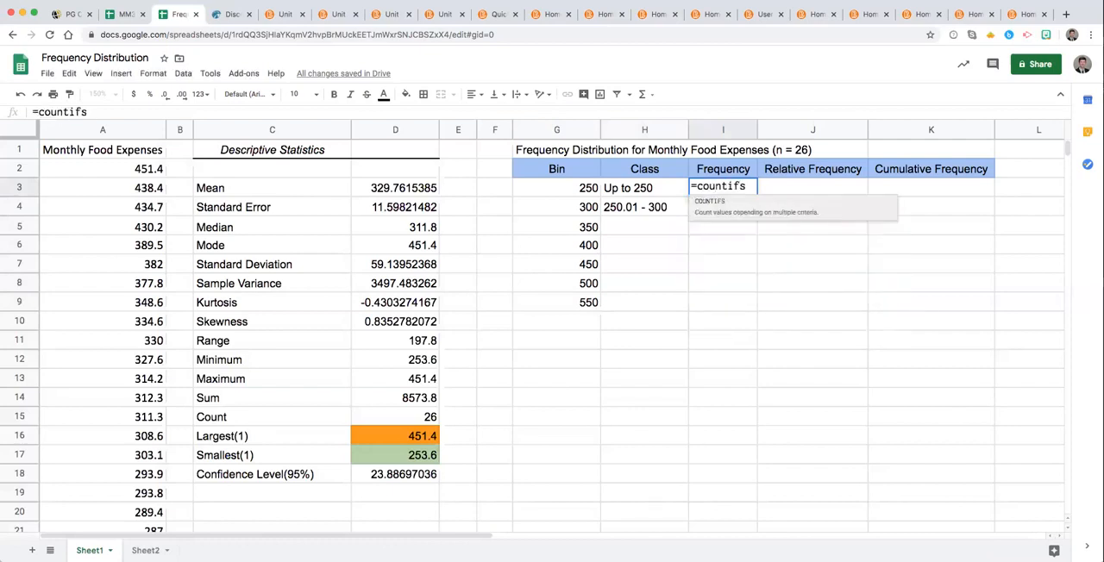
pyautogui.write(',')
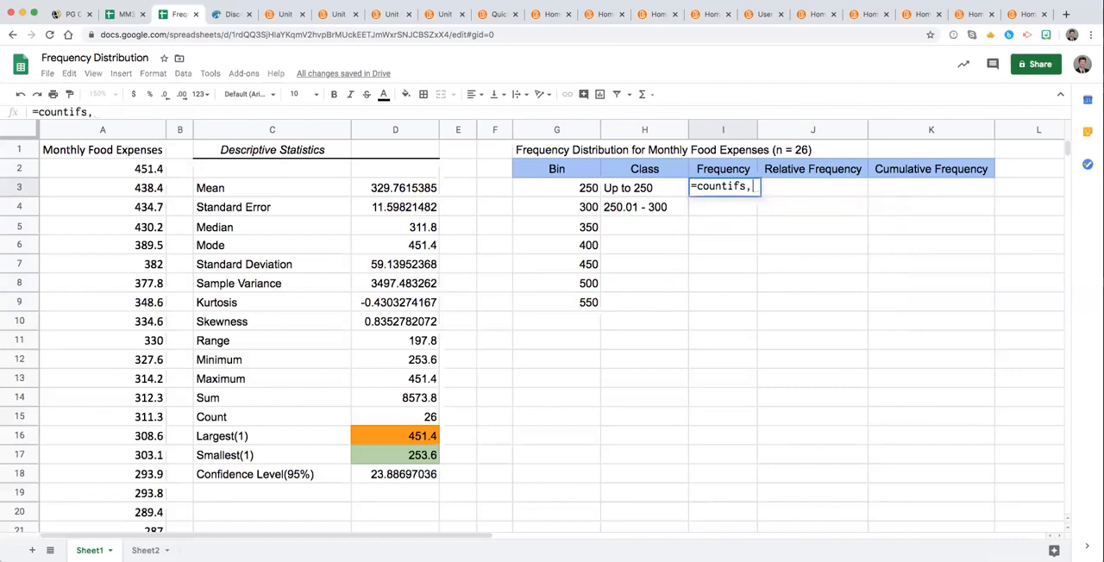
pyautogui.write('(')
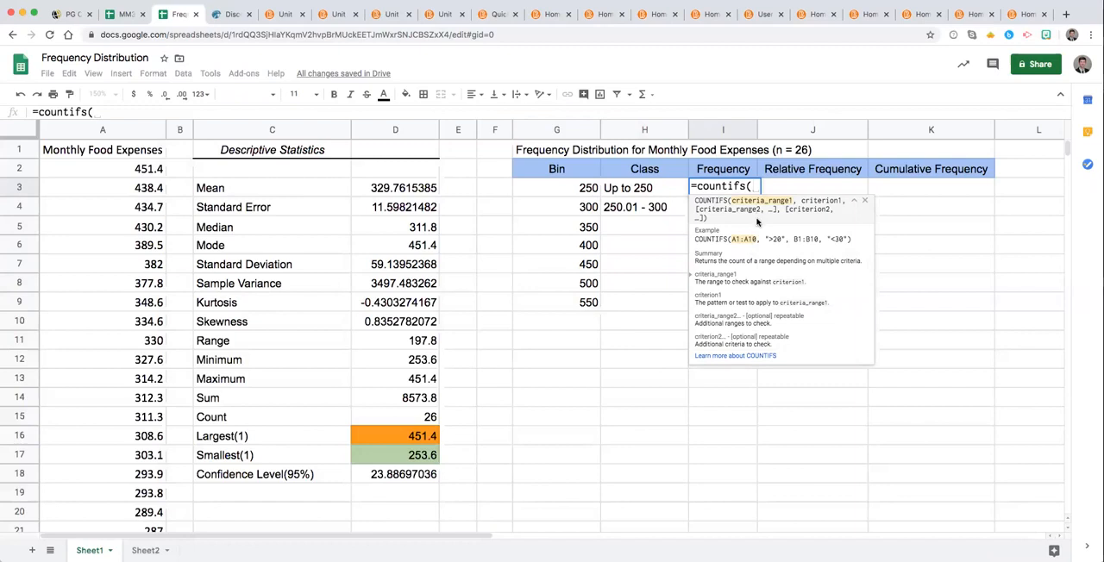
pyautogui.write('A;A')
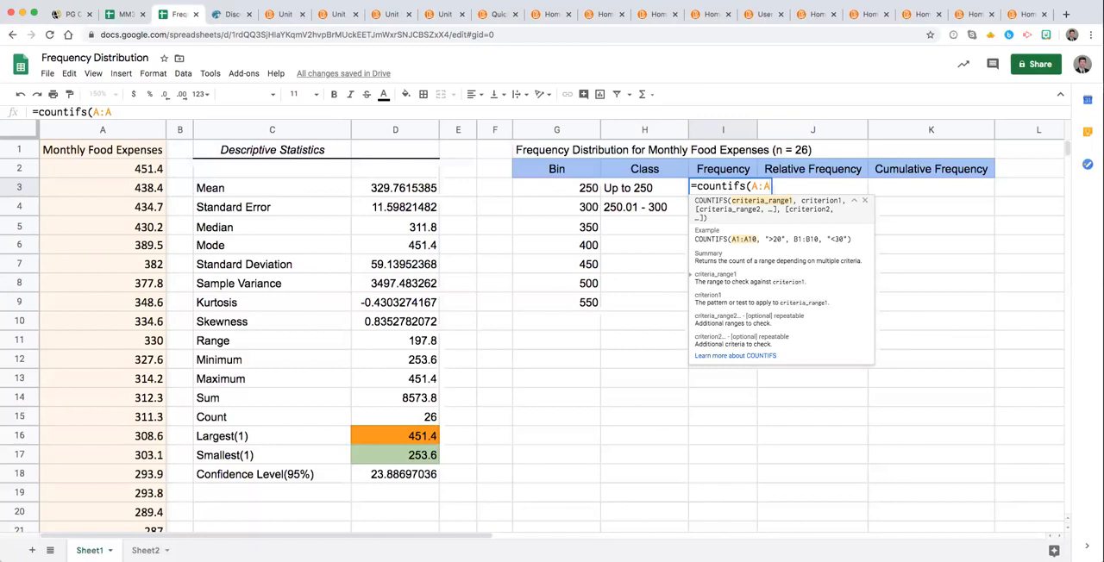
pyautogui.write(',')
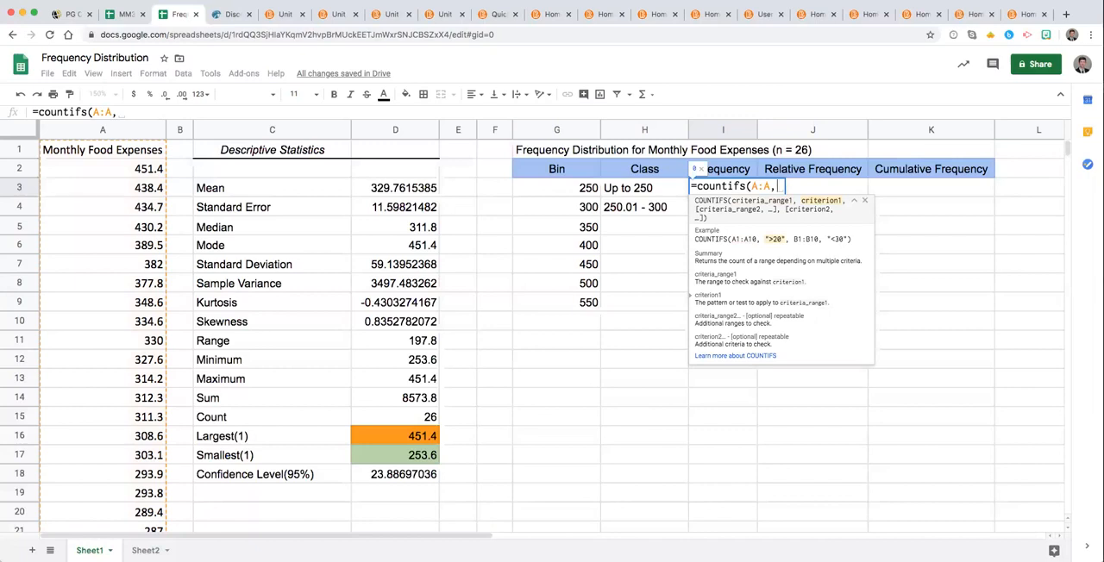
pyautogui.write('"')
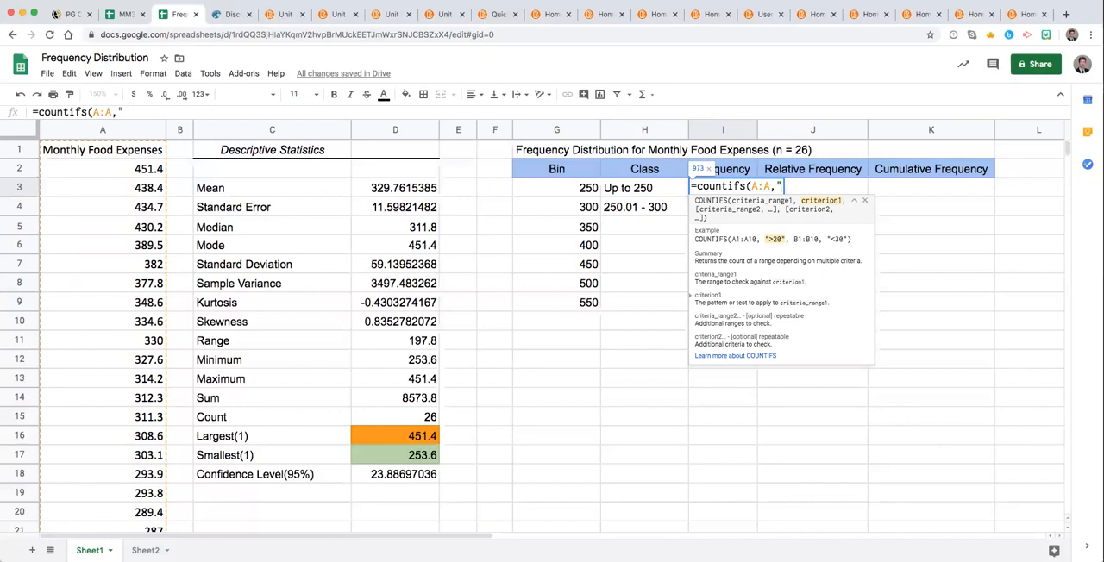
pyautogui.write('<')
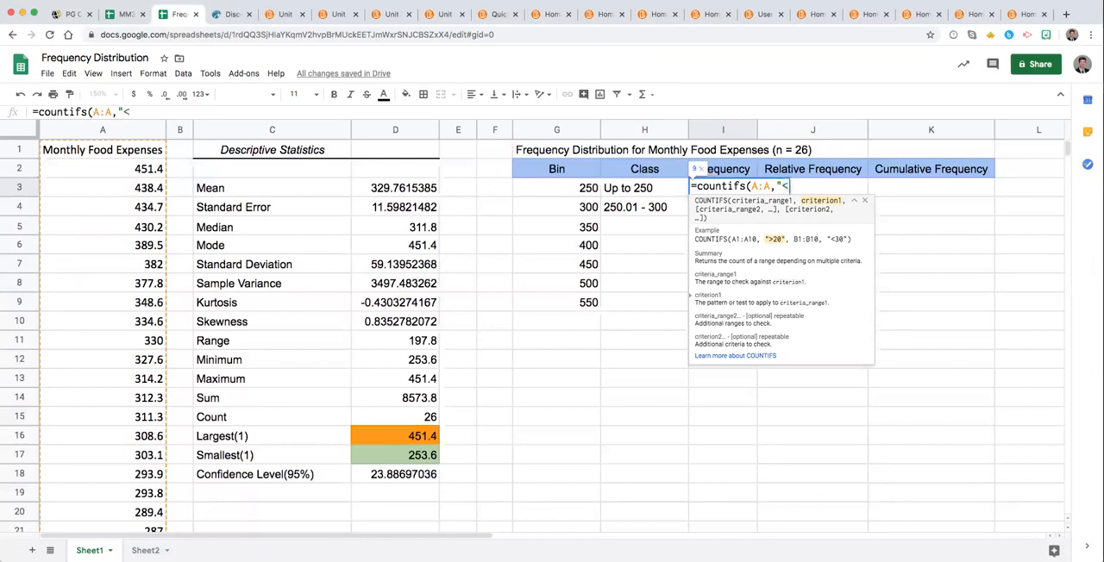
pyautogui.write('=')
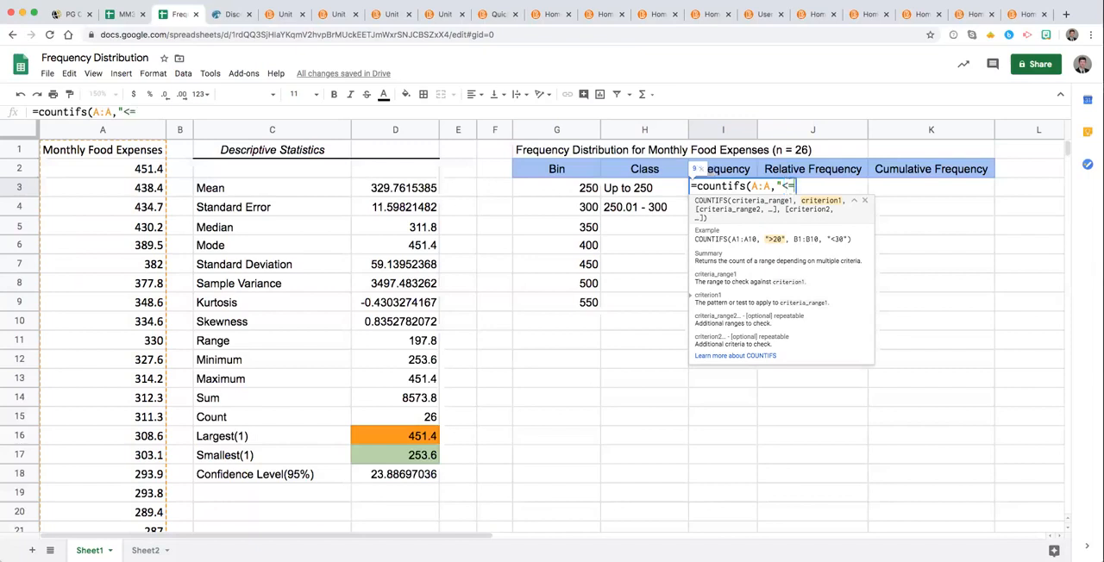
pyautogui.write('250"')
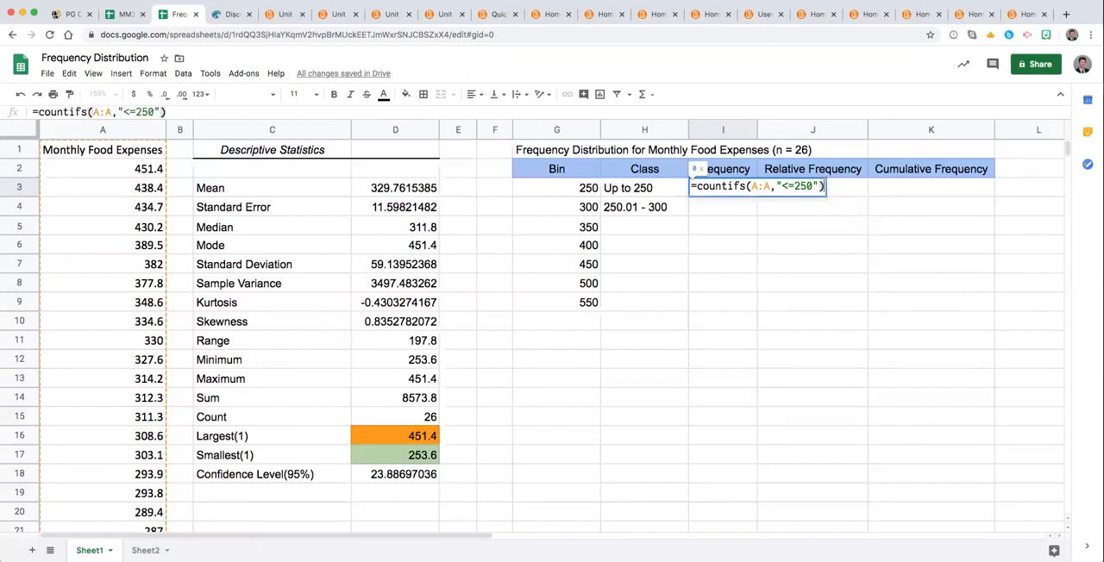
pyautogui.press('enter')
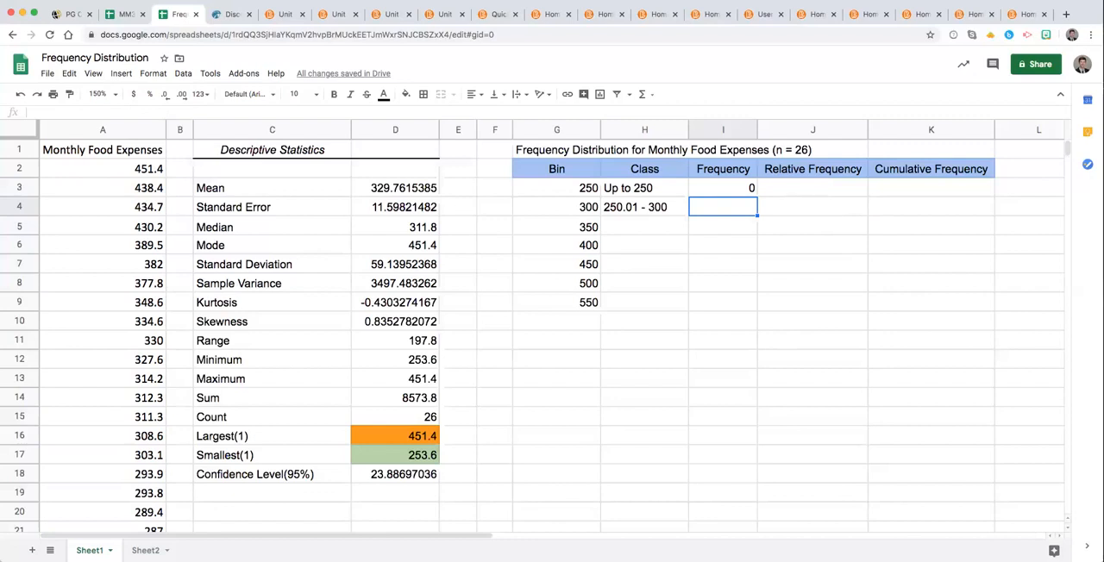
# Enter =COUNTIFS(A:A,">250",A:A,"<=300") in I4, giving 10, and check the formula
pyautogui.write('=countifs(A:A,"<=250')
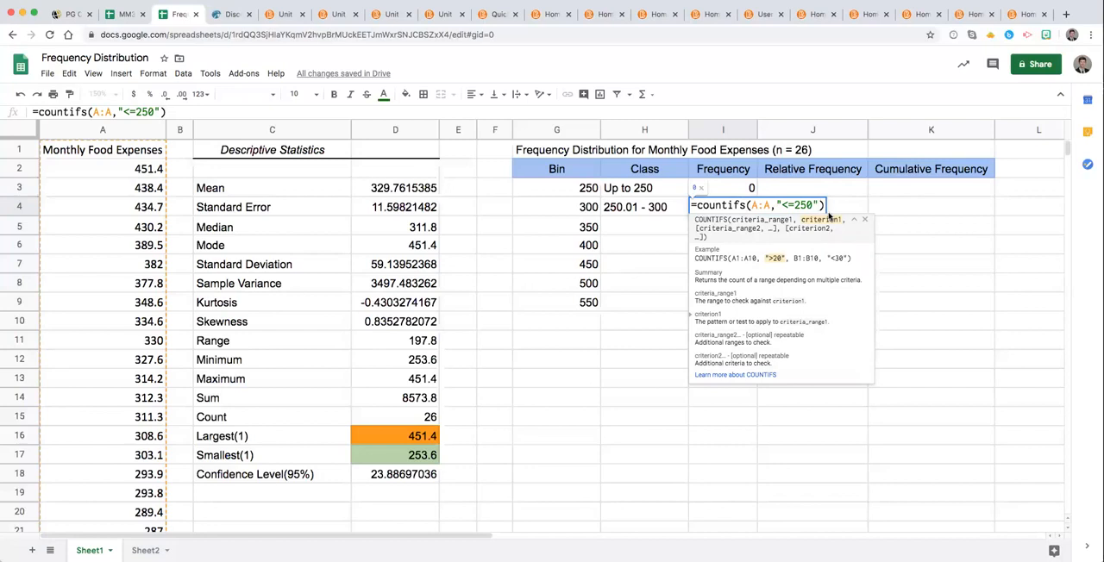
pyautogui.write(',')
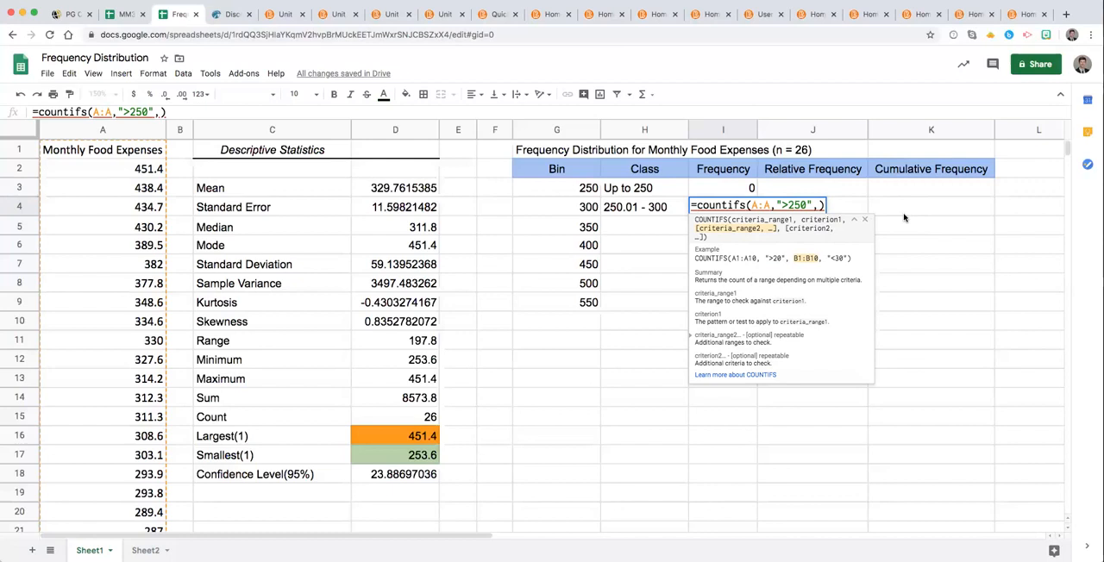
pyautogui.write('A:A,"<=300')
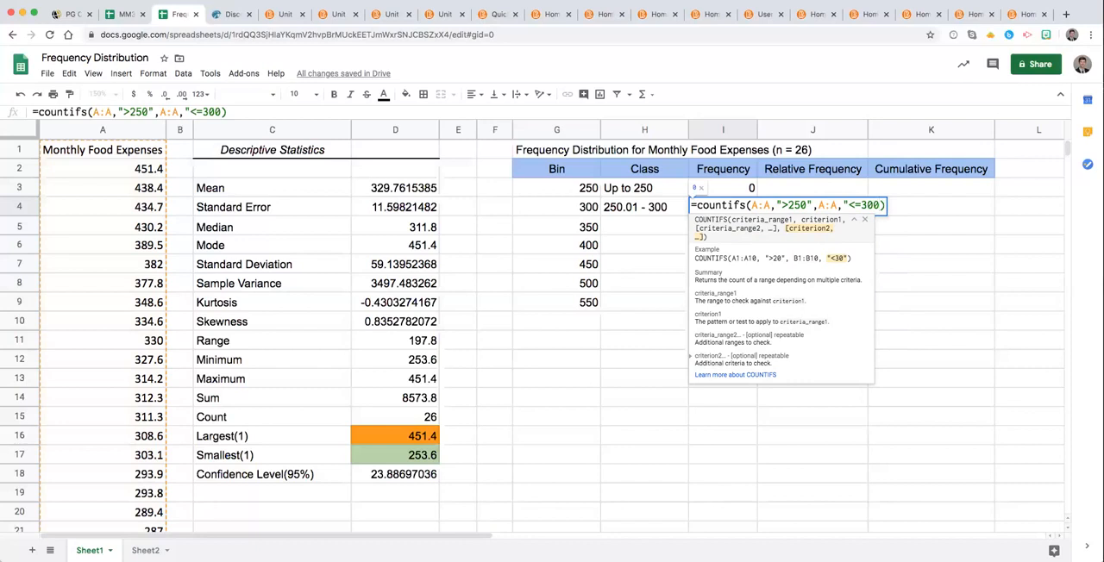
pyautogui.write(')')
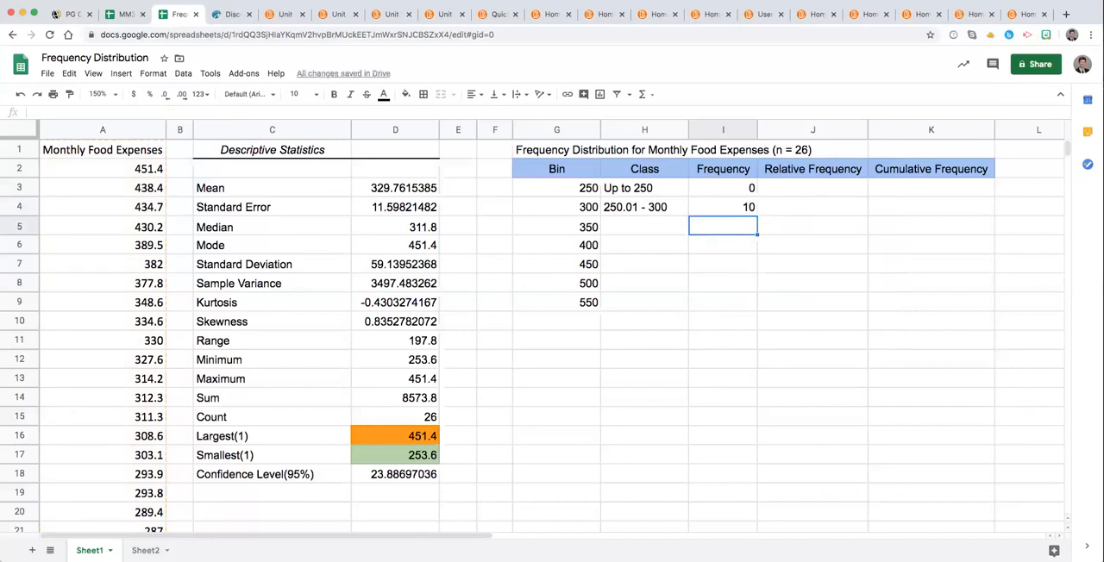
pyautogui.click(723, 207)
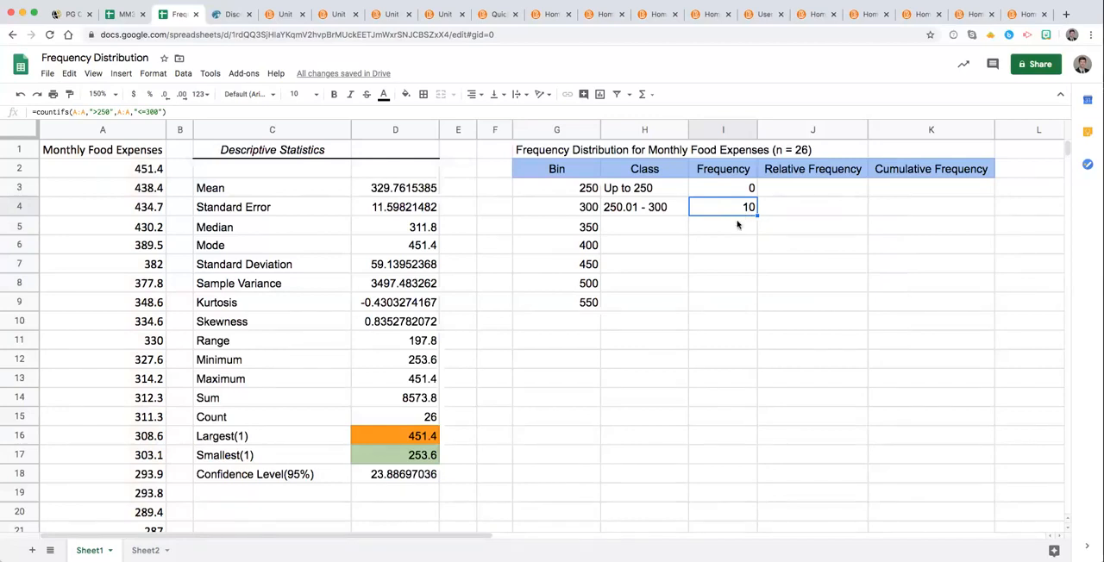
pyautogui.moveTo(732, 232)
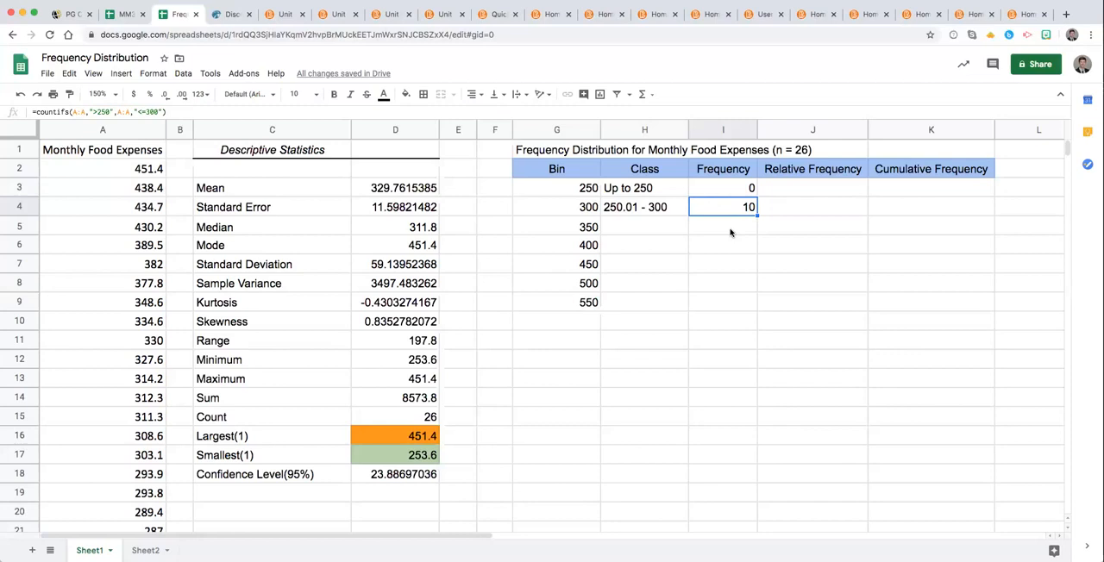
# Start a FREQUENCY formula in I3 with column A as data and the bins as classes
pyautogui.click(722, 187)
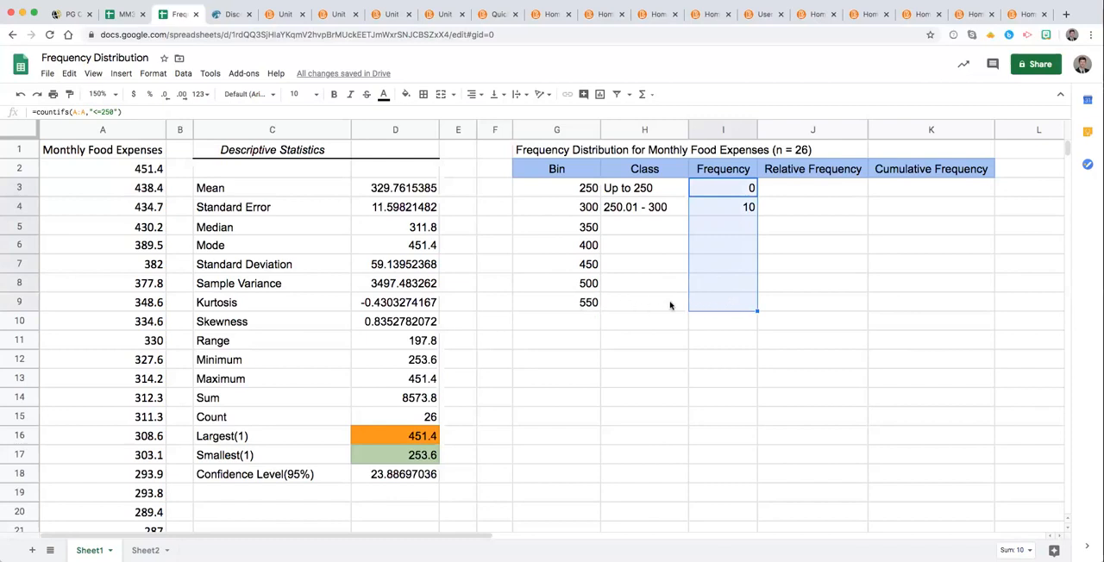
pyautogui.moveTo(591, 304)
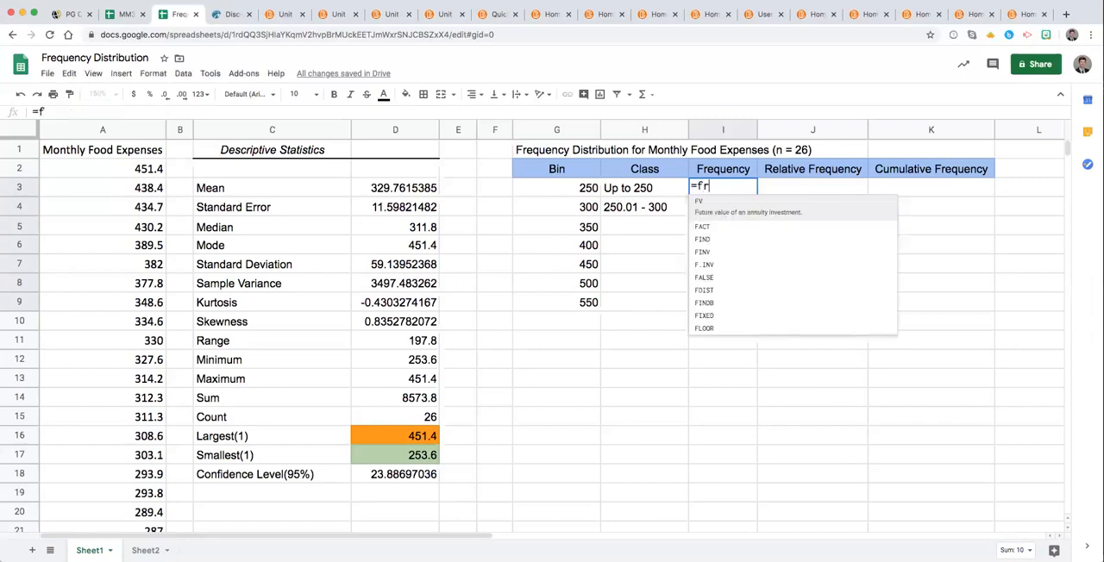
pyautogui.write('req')
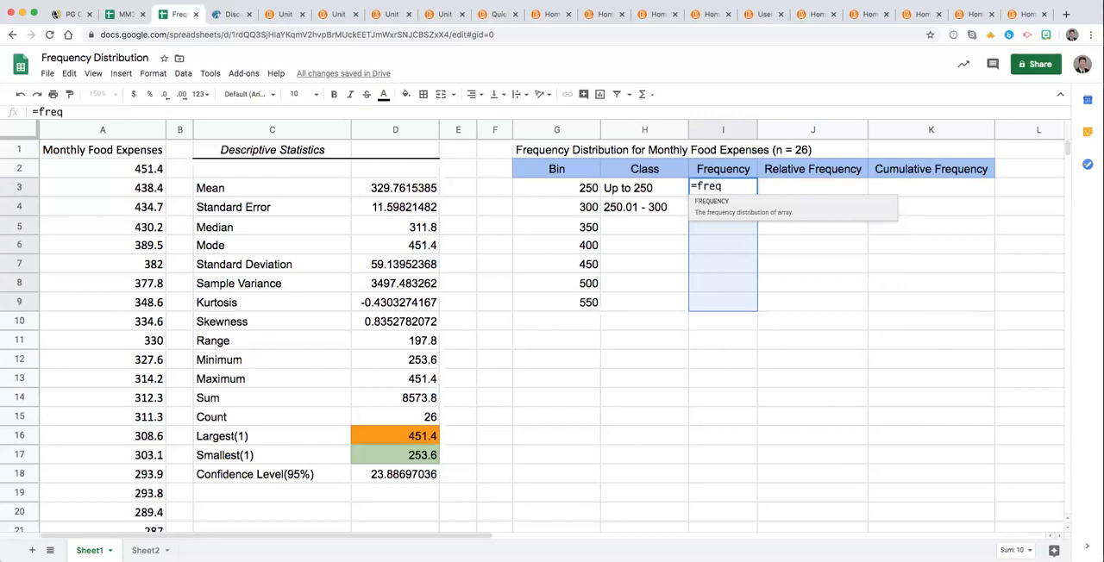
pyautogui.moveTo(716, 217)
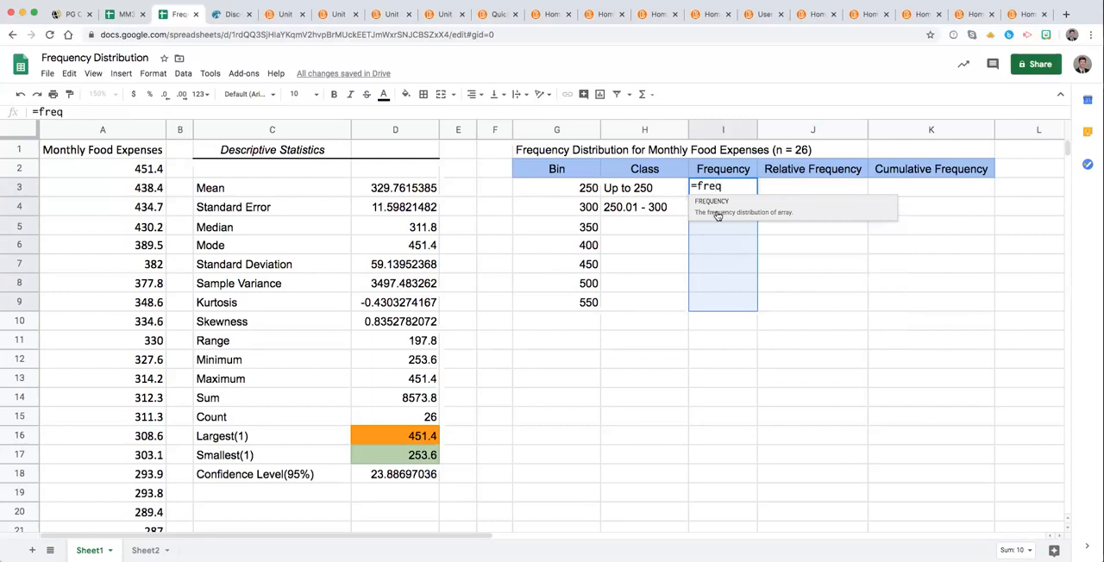
pyautogui.write('QUENCY(')
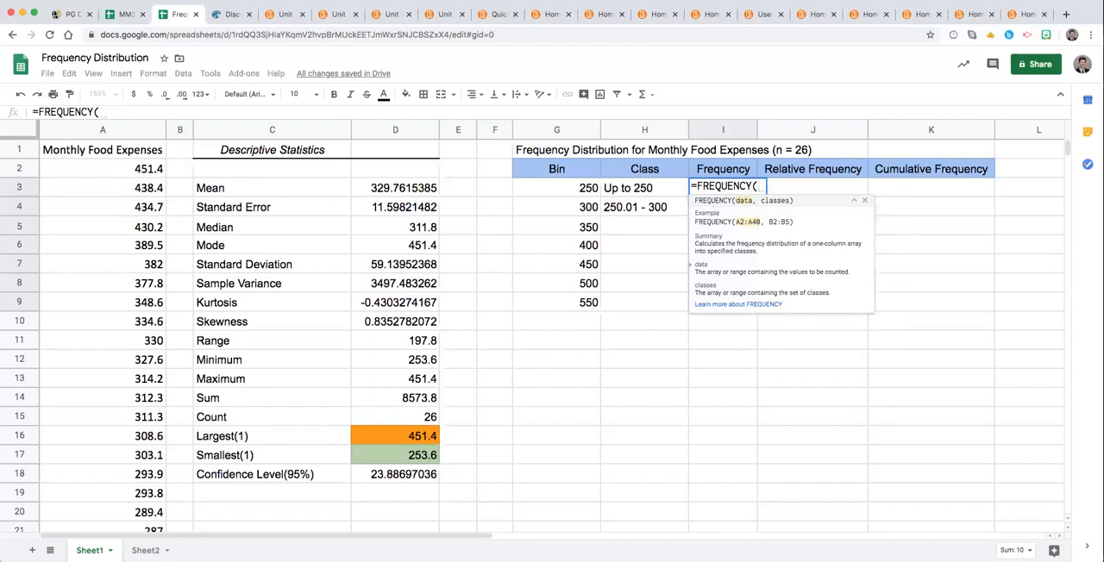
pyautogui.click(102, 130)
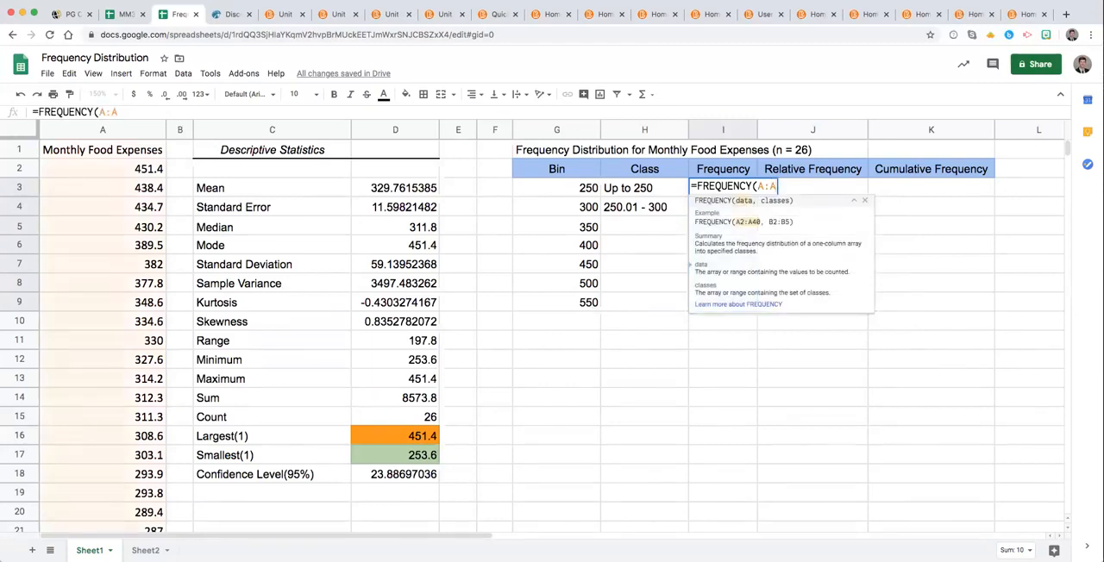
pyautogui.write(',')
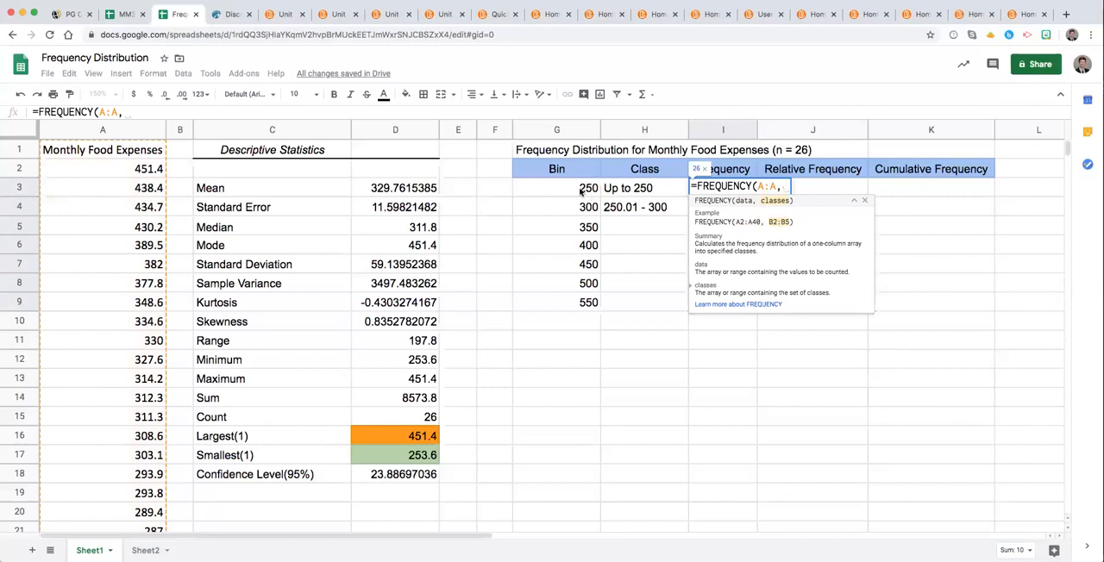
pyautogui.moveTo(556, 187); pyautogui.dragTo(556, 302)
pyautogui.write('=countifs(A:A,">250",A:A,"<=300")')
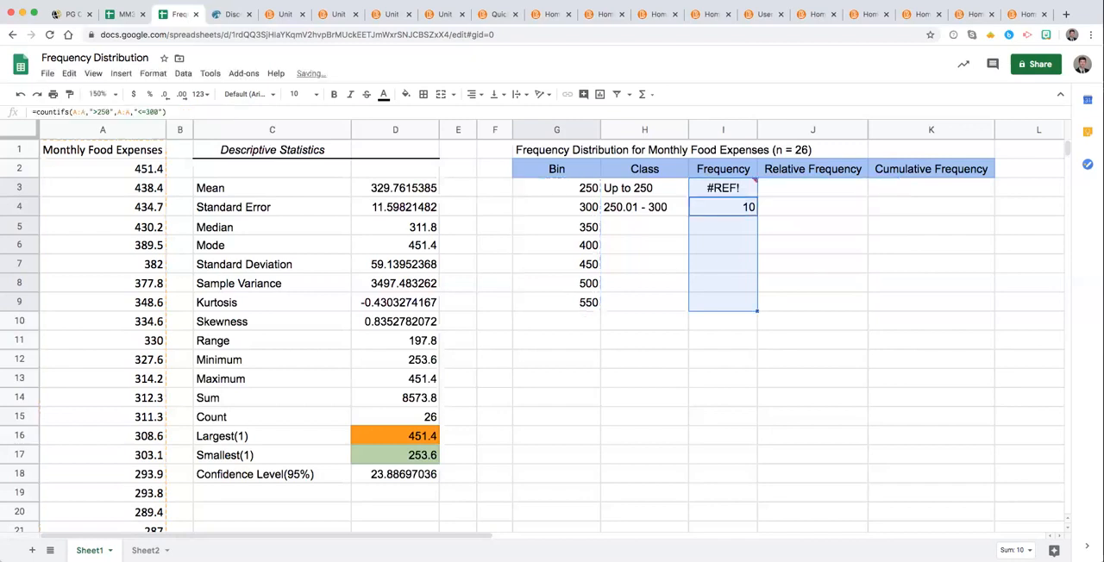
pyautogui.moveTo(698, 216)
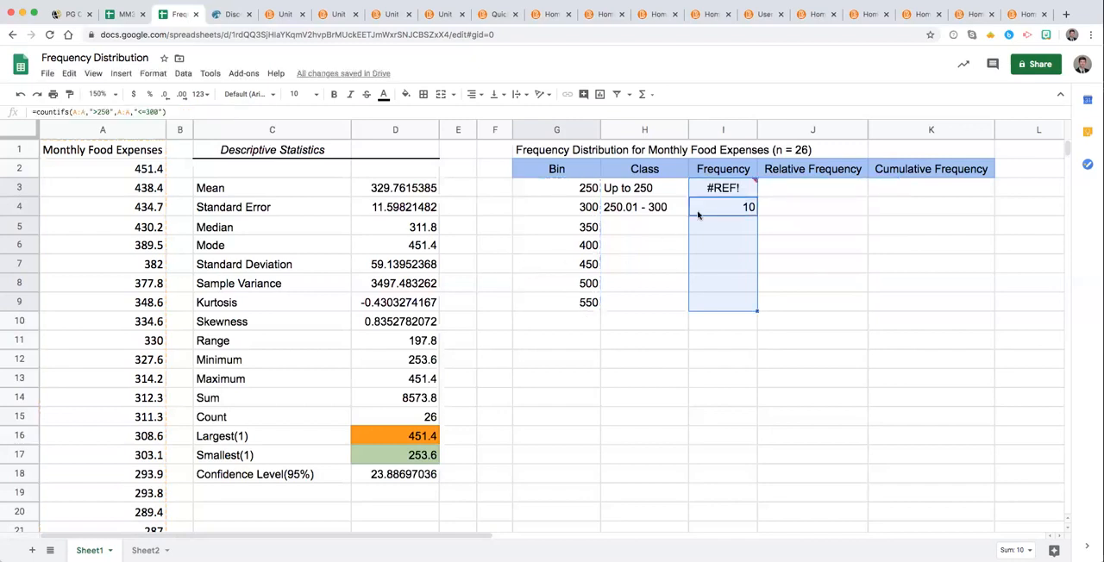
# Replace the frequencies with =FREQUENCY(A:A,G3:G9), yielding 0, 10, 9, 3, 3, 1, 0, 0
pyautogui.press('Delete')
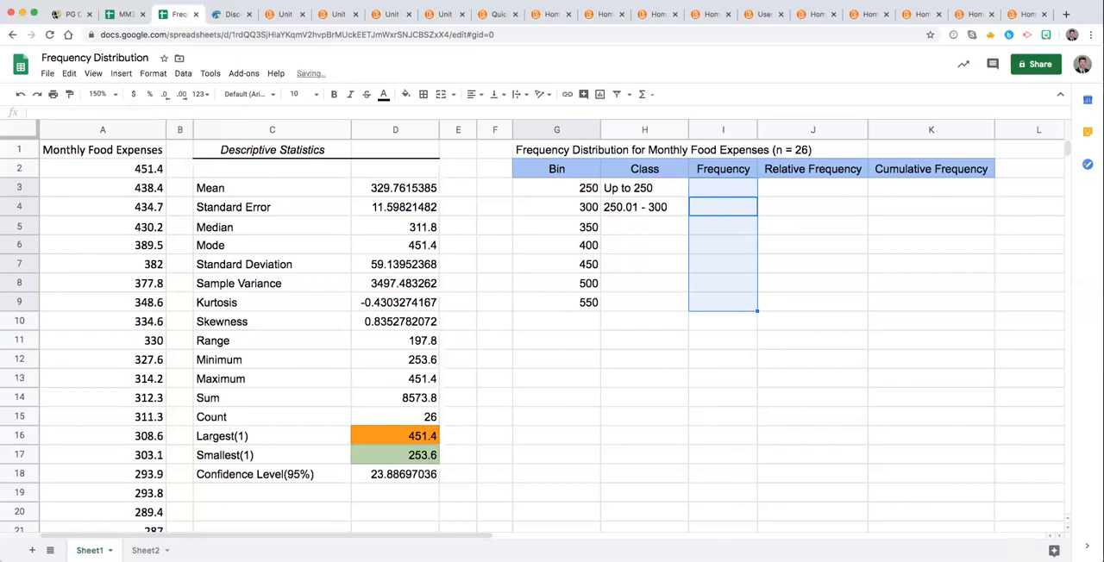
pyautogui.click(723, 207)
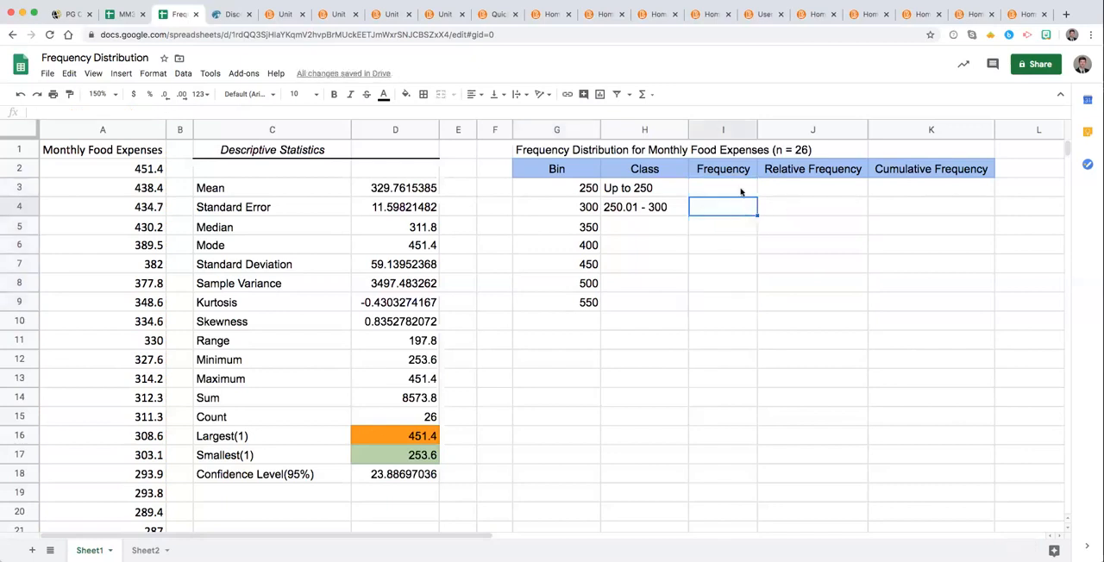
pyautogui.click(722, 188)
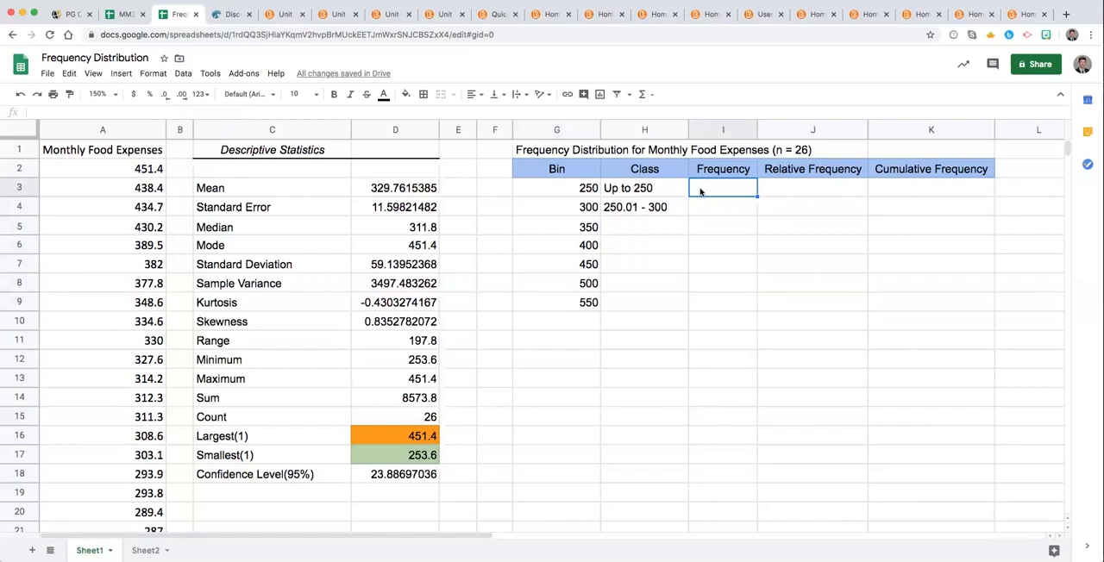
pyautogui.write('=fr')
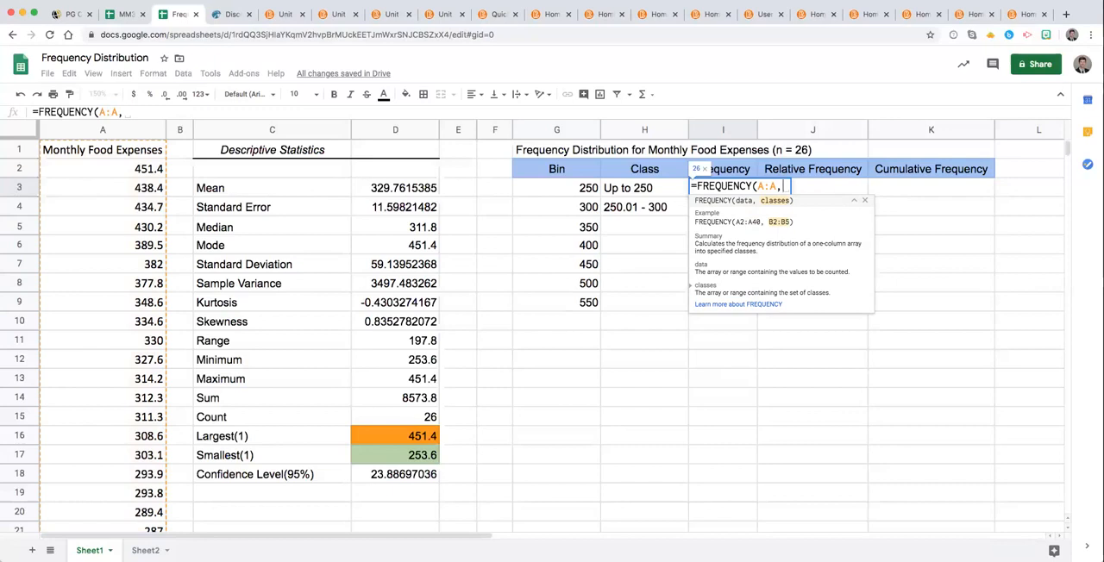
pyautogui.moveTo(556, 187); pyautogui.dragTo(556, 302)
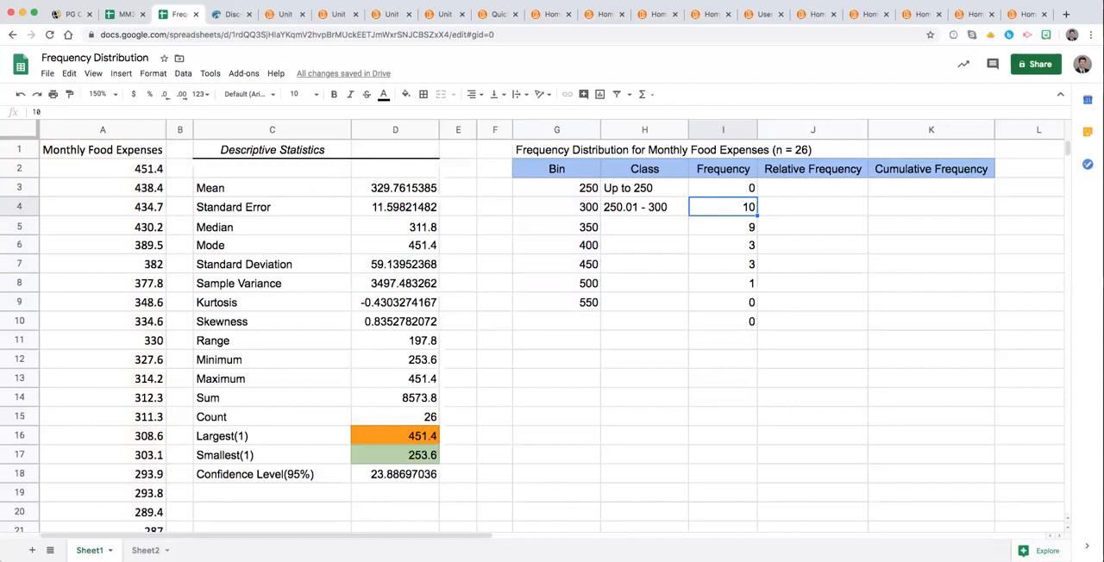
pyautogui.moveTo(662, 344)
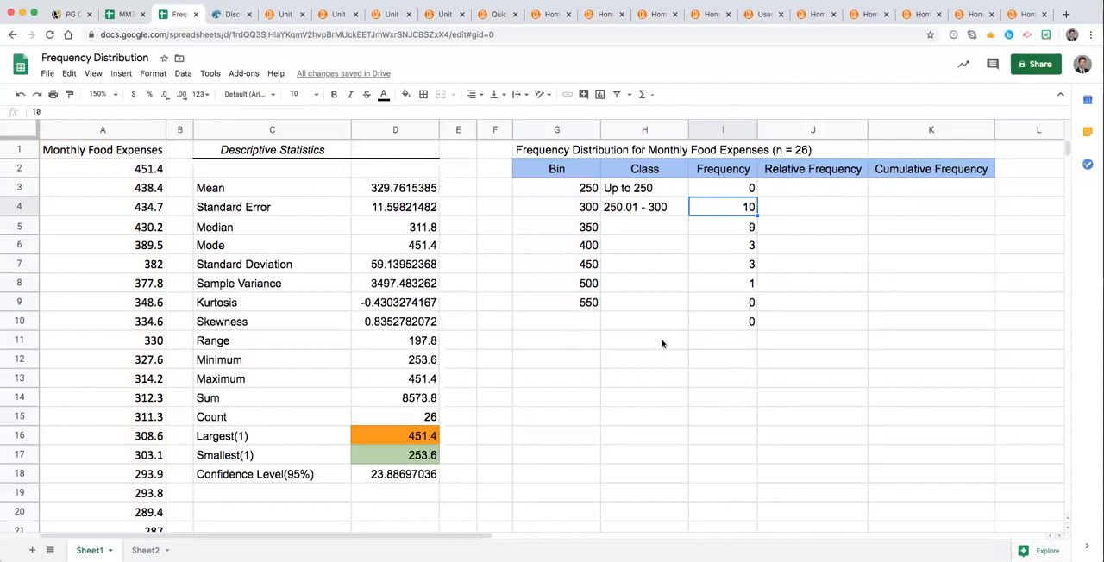
pyautogui.click(723, 321)
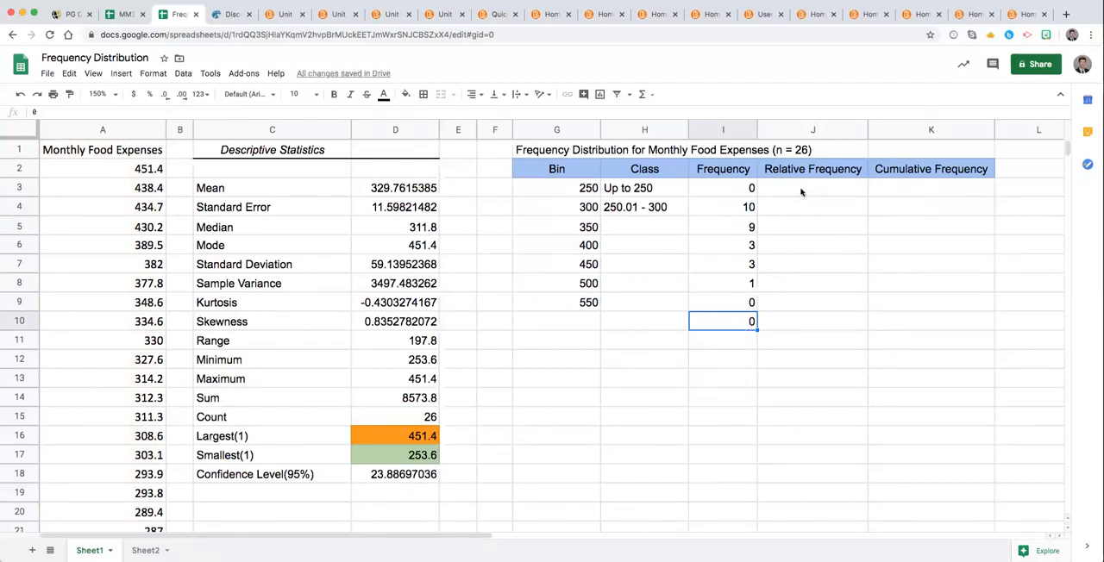
# Set J3 to =I3/D15 and copy the formula down to J4
pyautogui.click(811, 187)
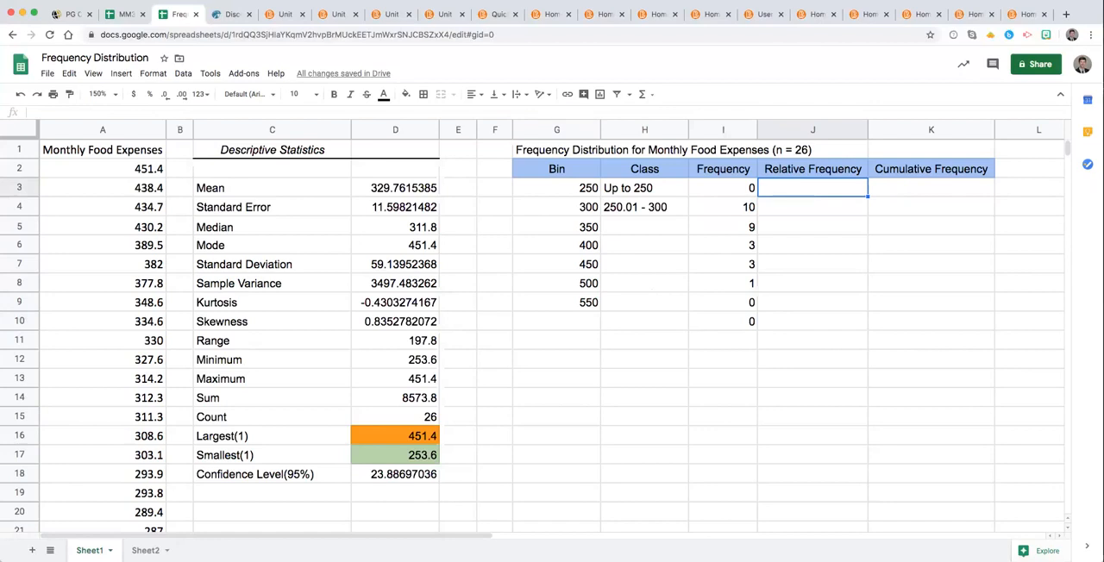
pyautogui.write('=')
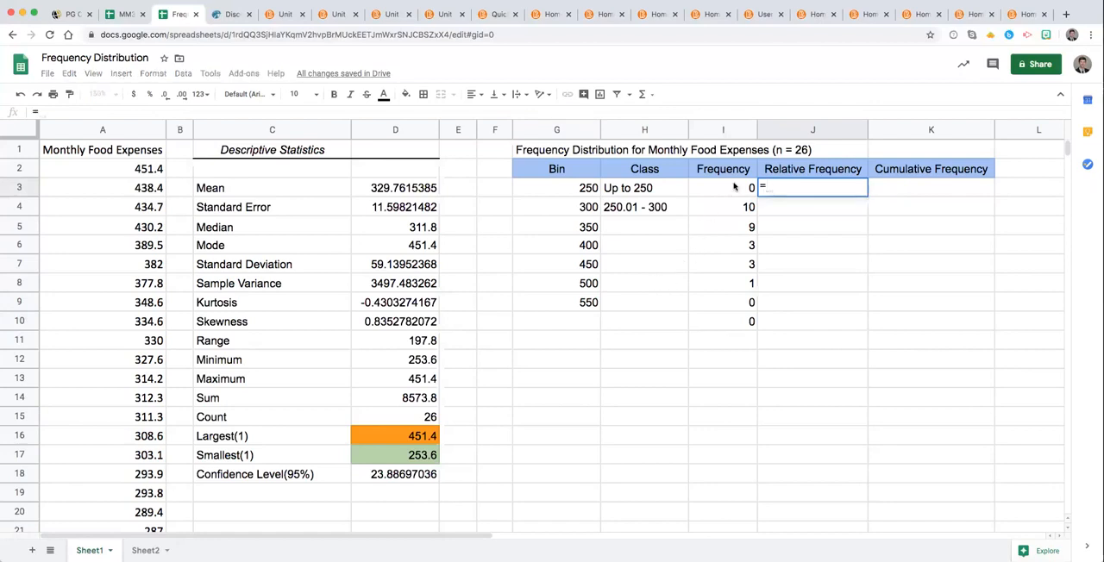
pyautogui.write('13')
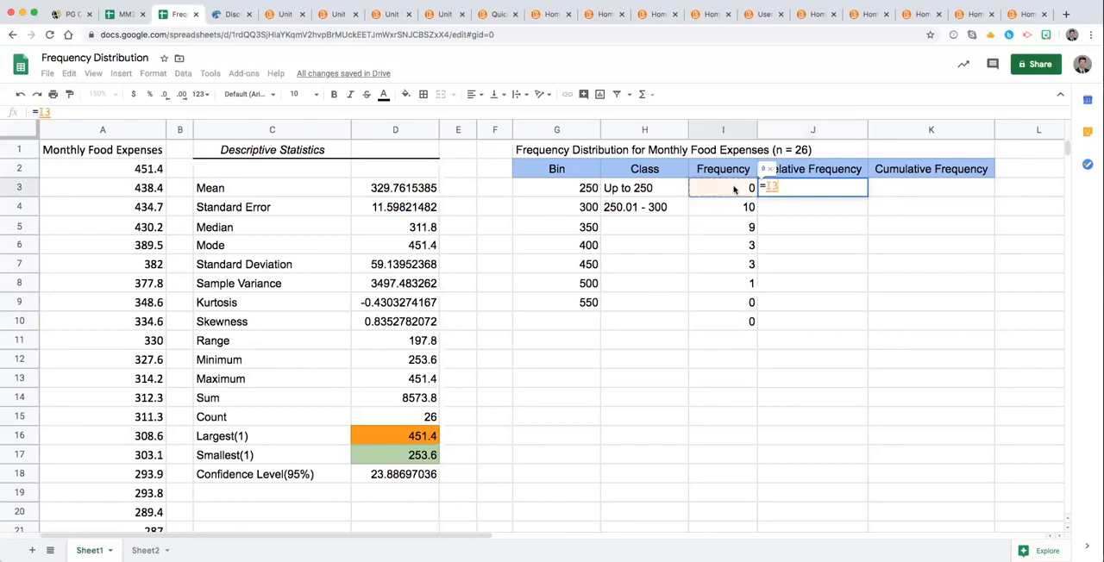
pyautogui.write('/')
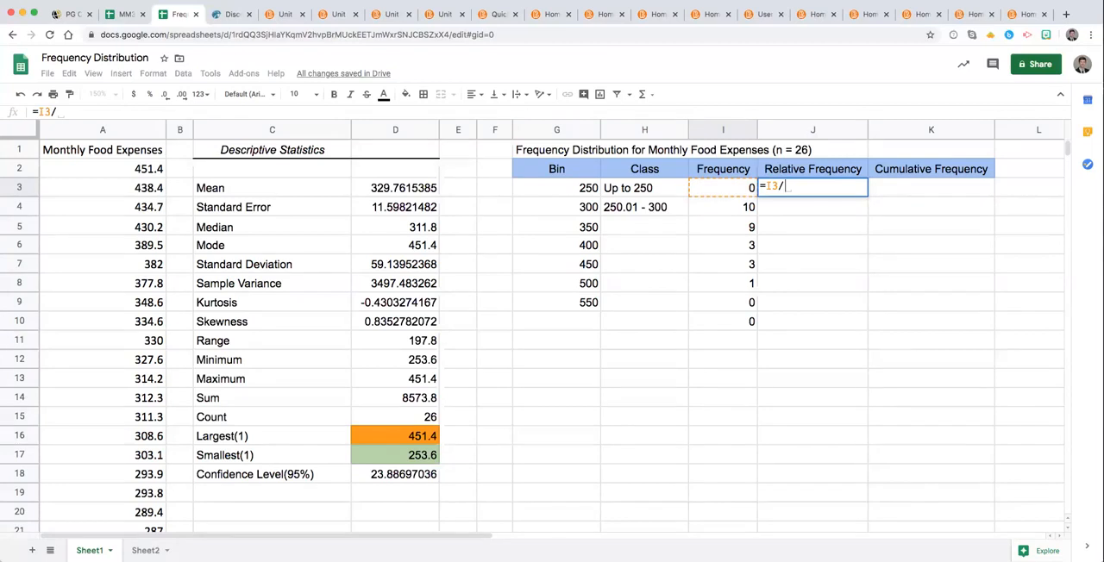
pyautogui.moveTo(414, 421)
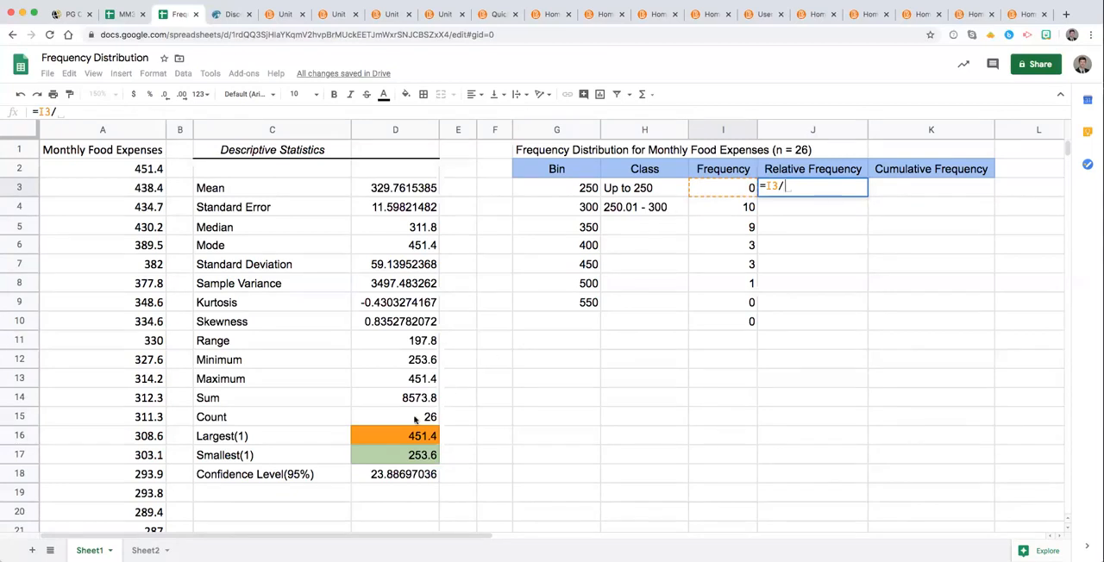
pyautogui.click(395, 416)
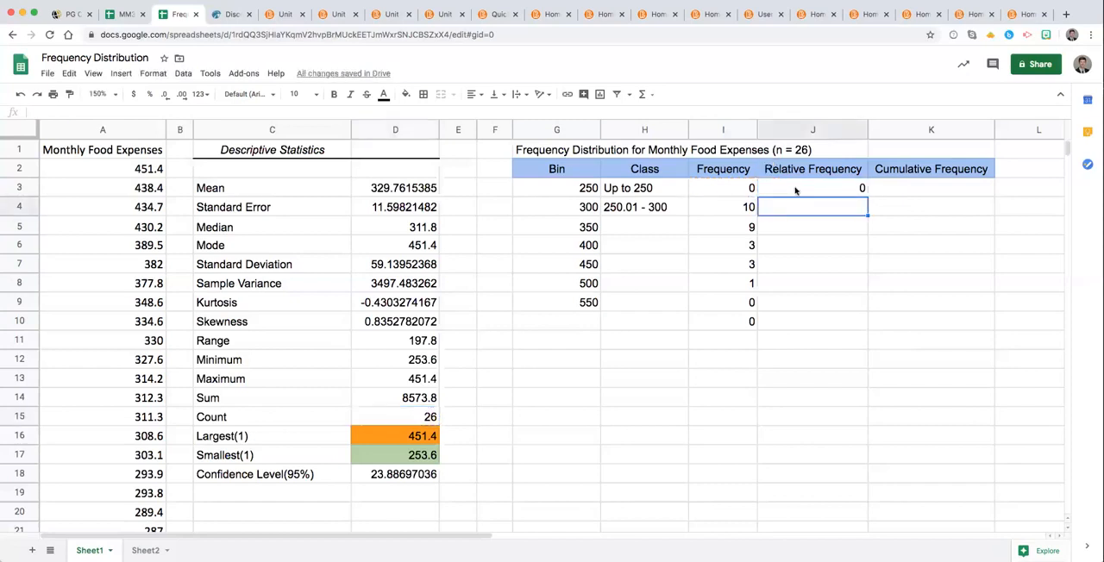
pyautogui.click(812, 188)
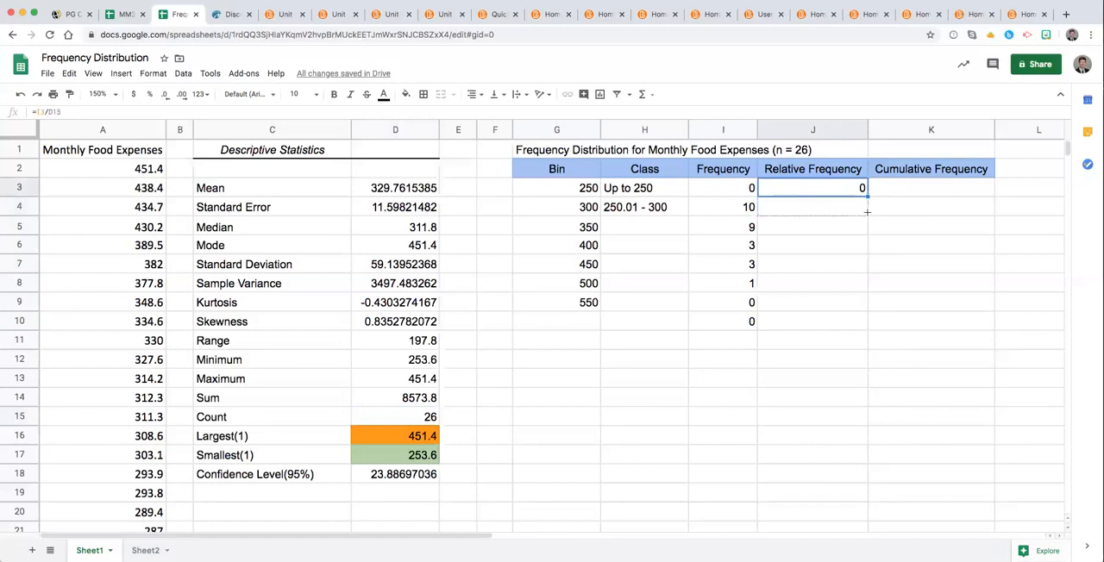
pyautogui.write('=I4/D16')
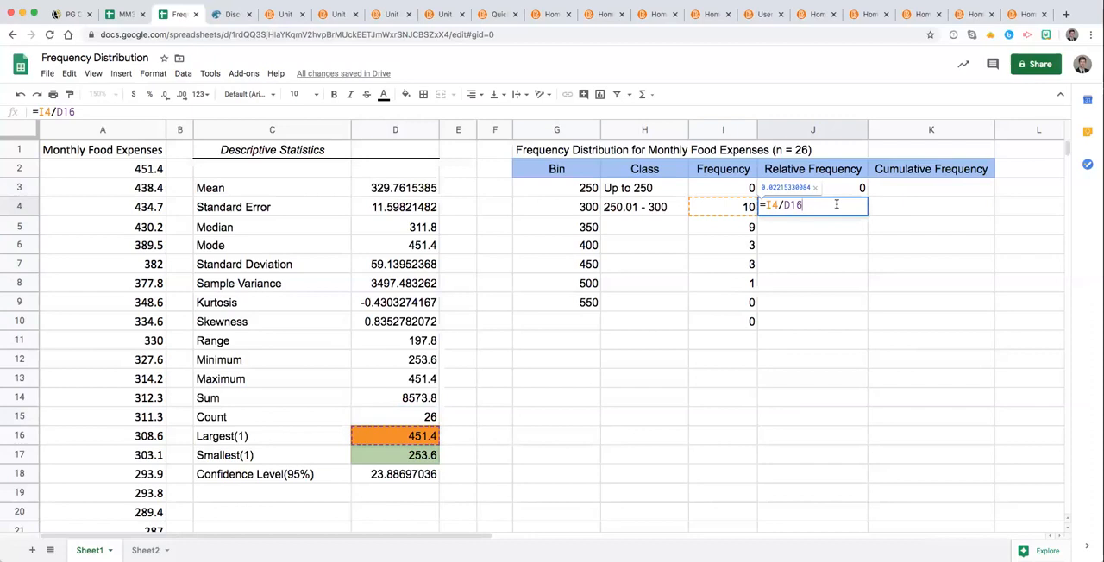
pyautogui.moveTo(383, 436)
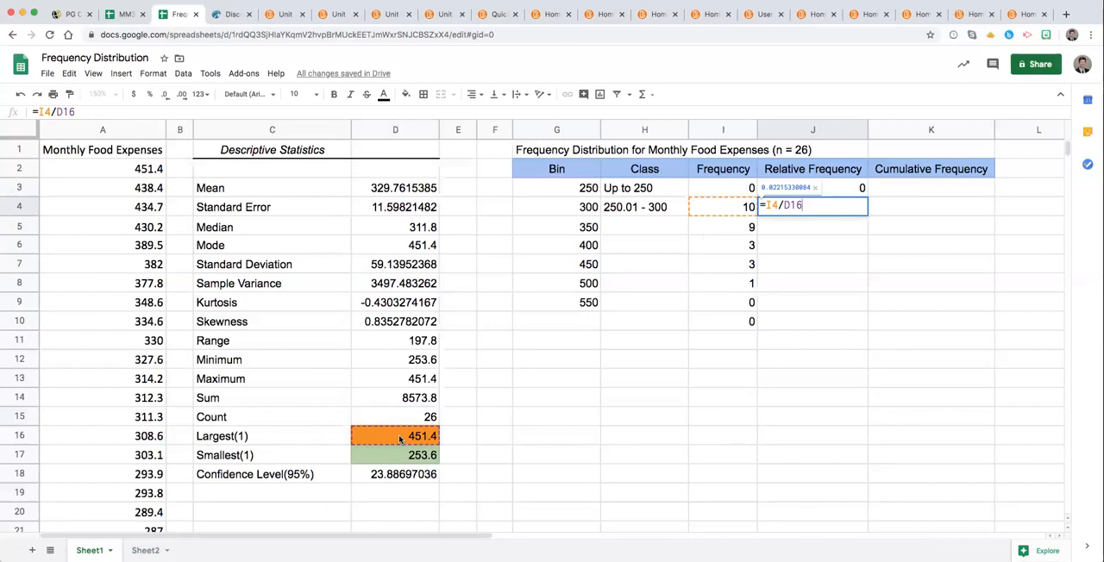
pyautogui.moveTo(550, 416)
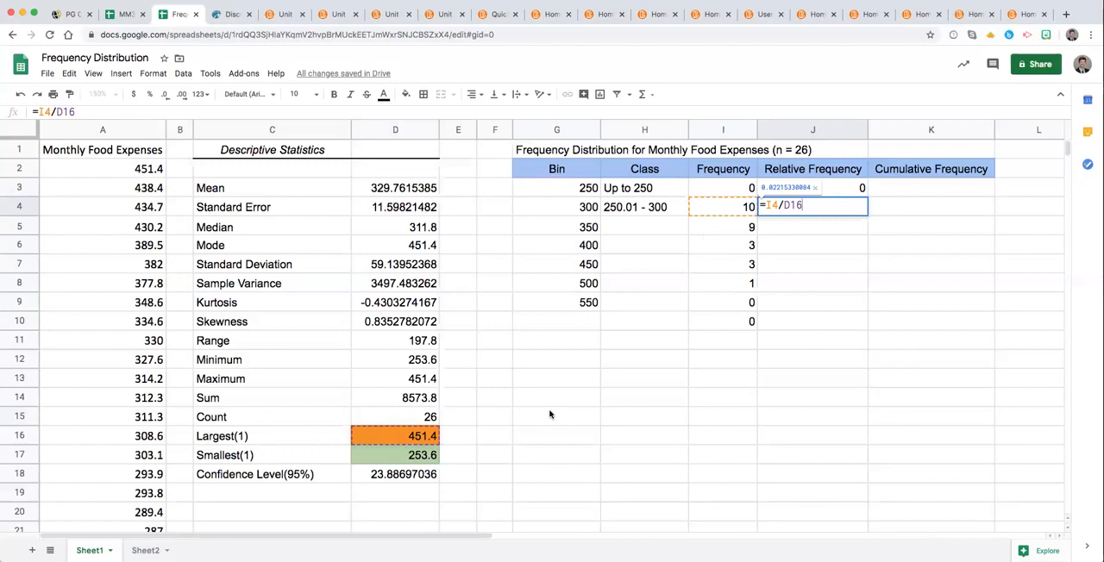
# Lock the count reference in J3 as $D$15 and clear the faulty J4 formula
pyautogui.press('enter')
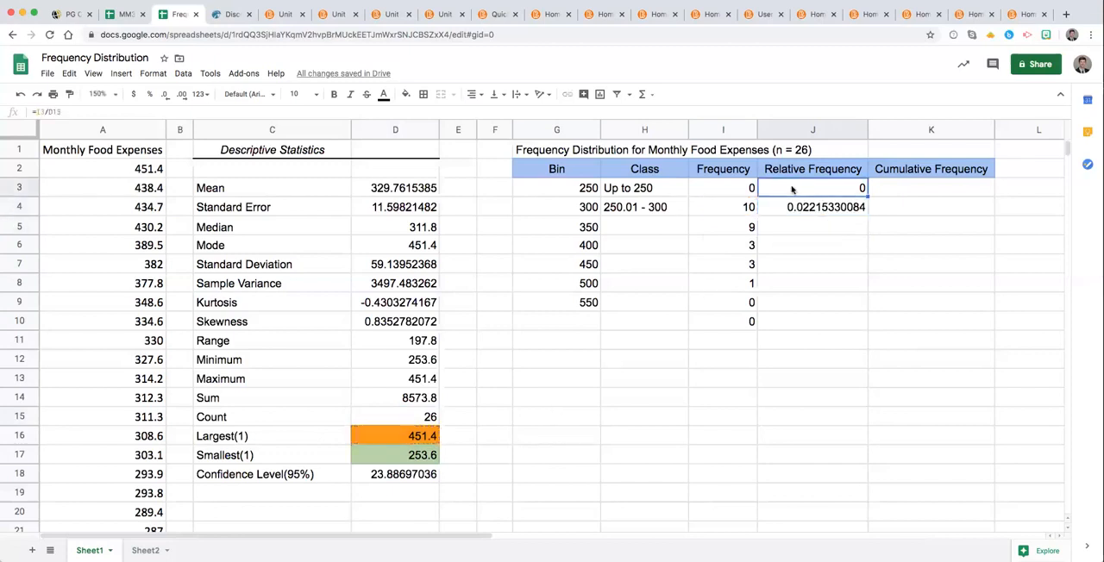
pyautogui.doubleClick(812, 187)
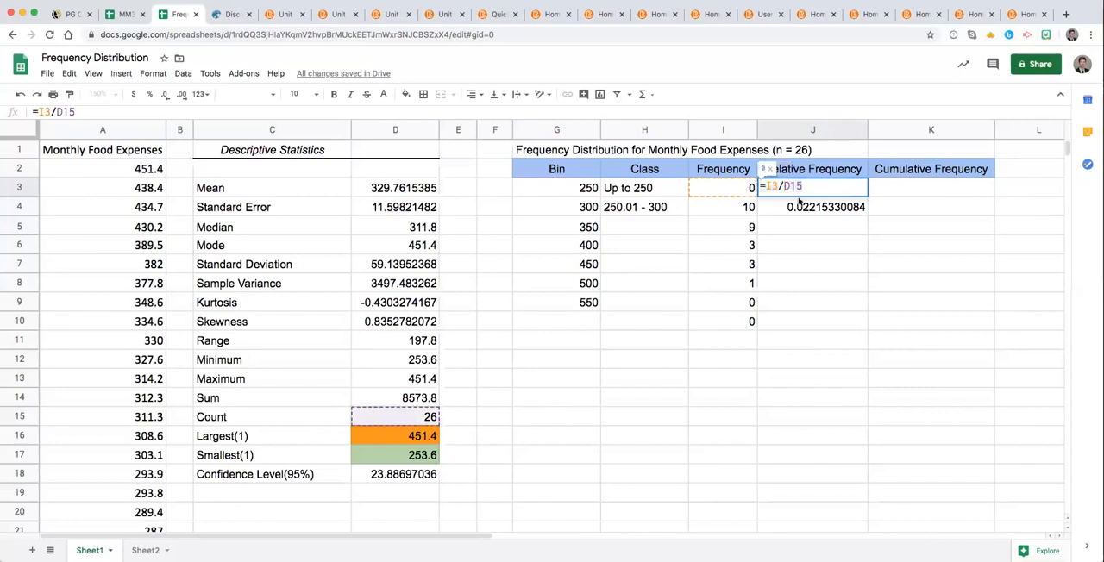
pyautogui.press('f4')
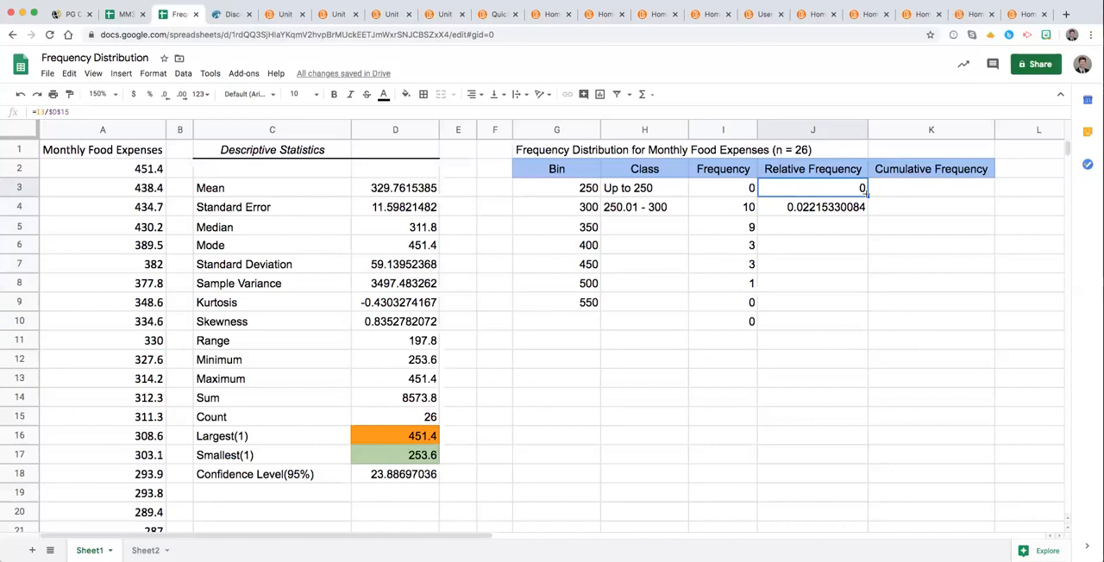
pyautogui.click(824, 207)
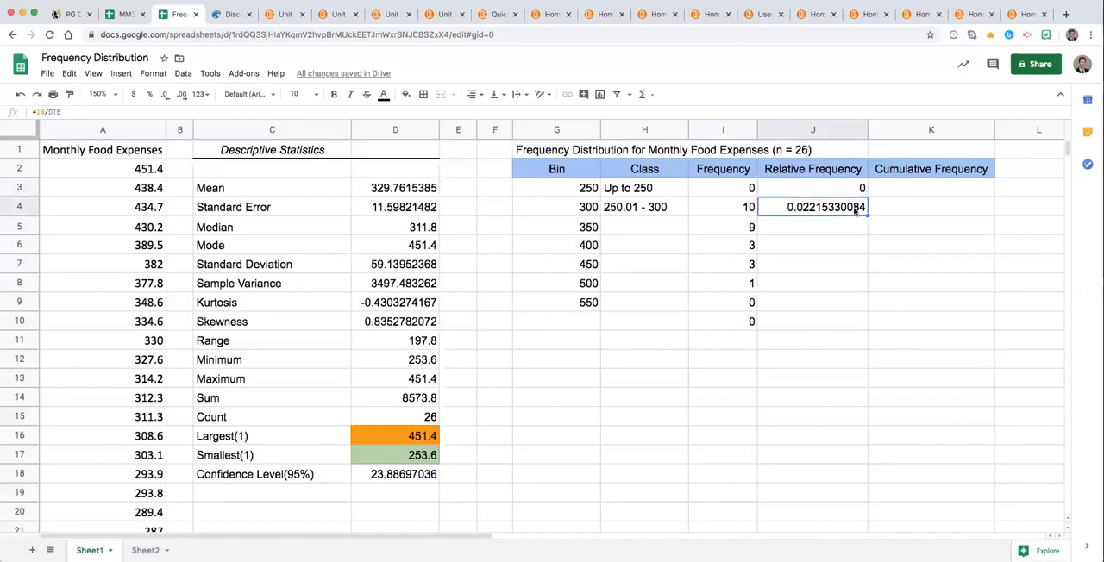
pyautogui.click(811, 187)
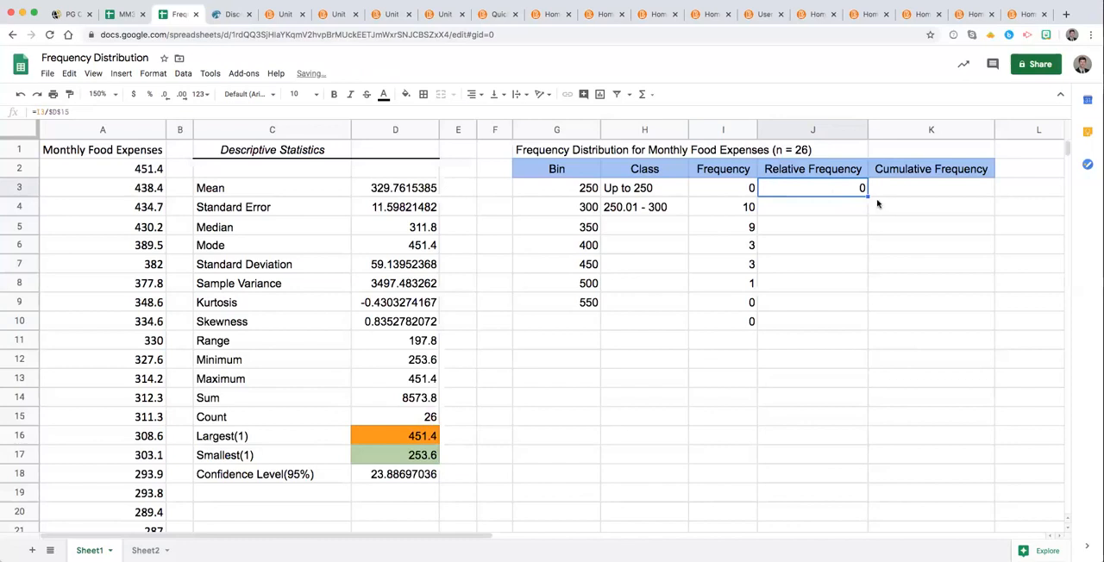
pyautogui.doubleClick(812, 187)
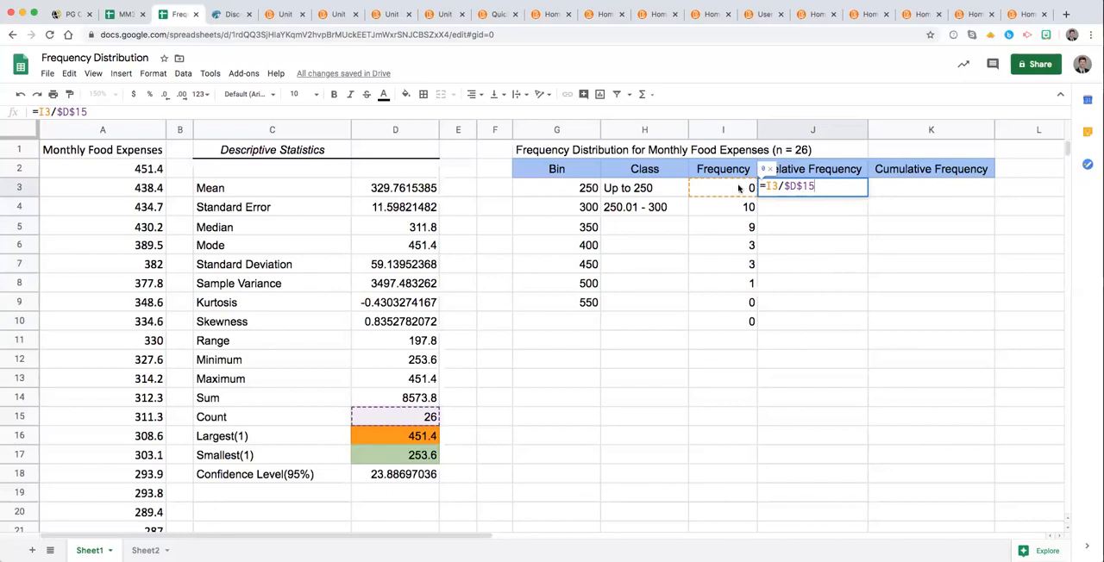
pyautogui.moveTo(428, 430)
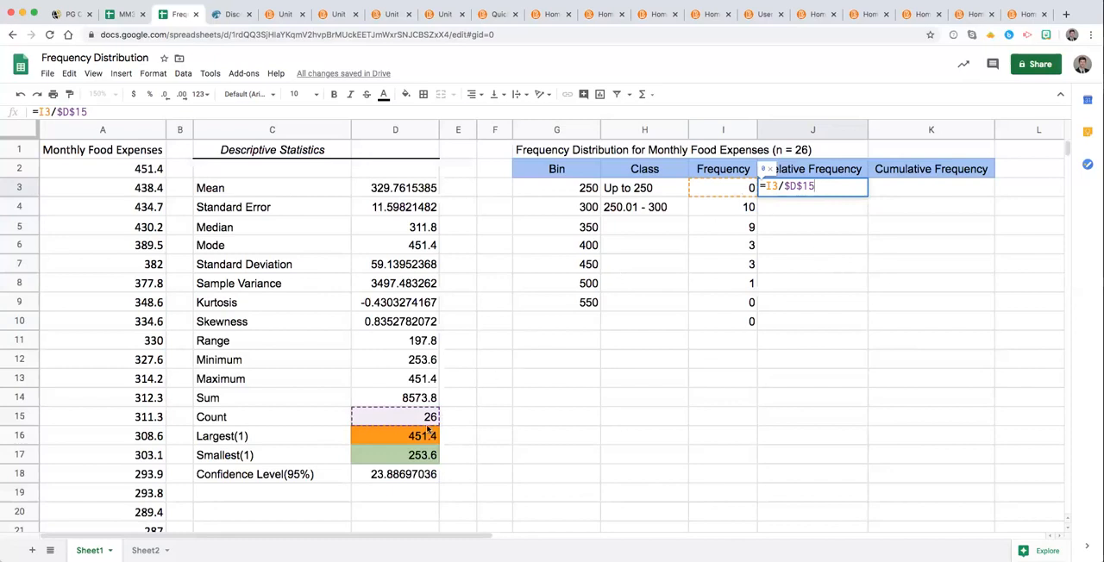
pyautogui.moveTo(423, 428)
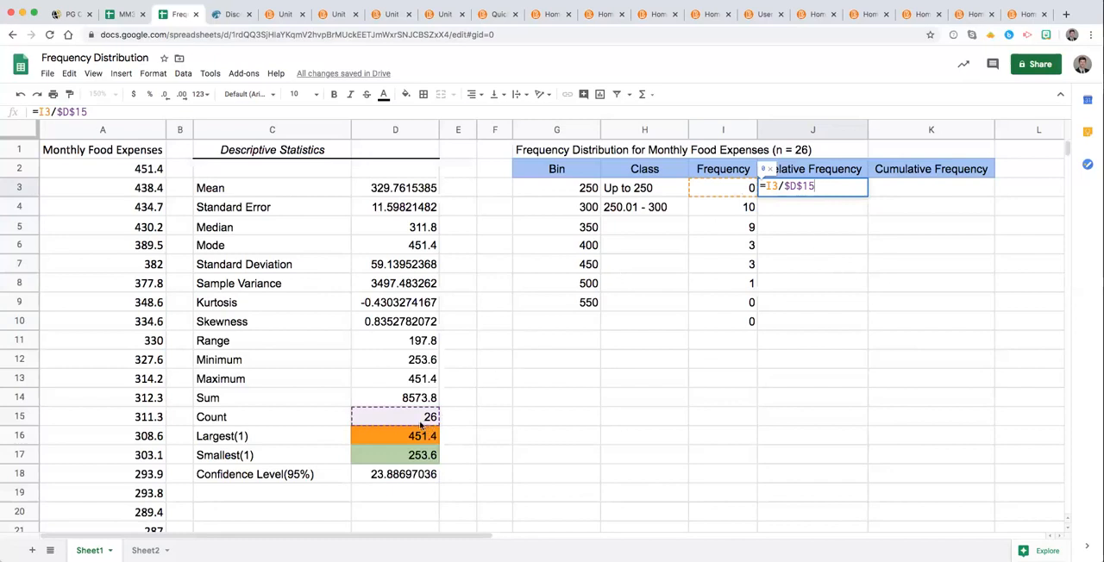
pyautogui.moveTo(494, 397)
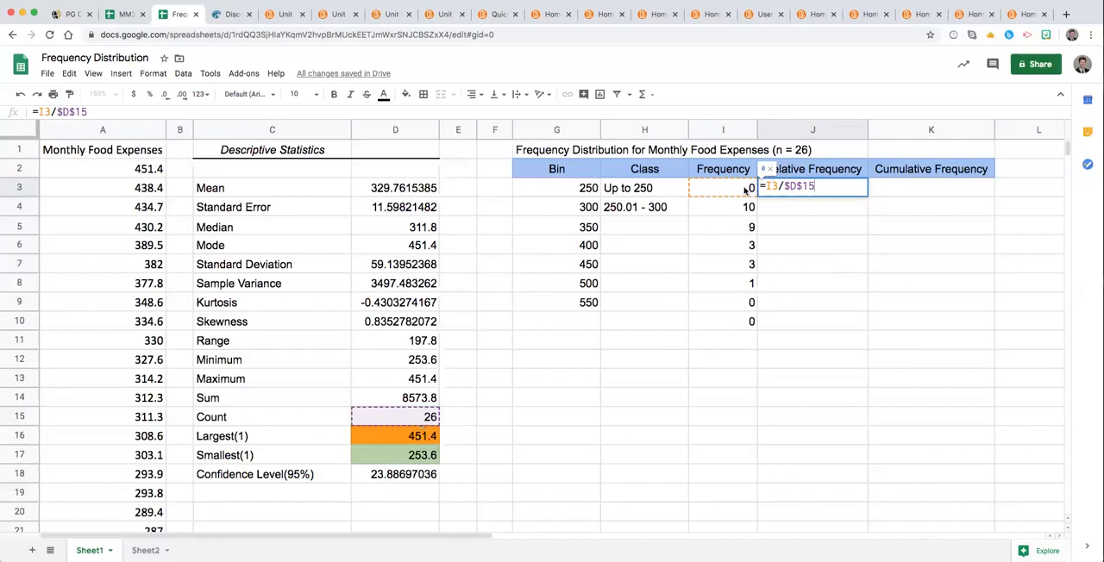
pyautogui.moveTo(746, 320)
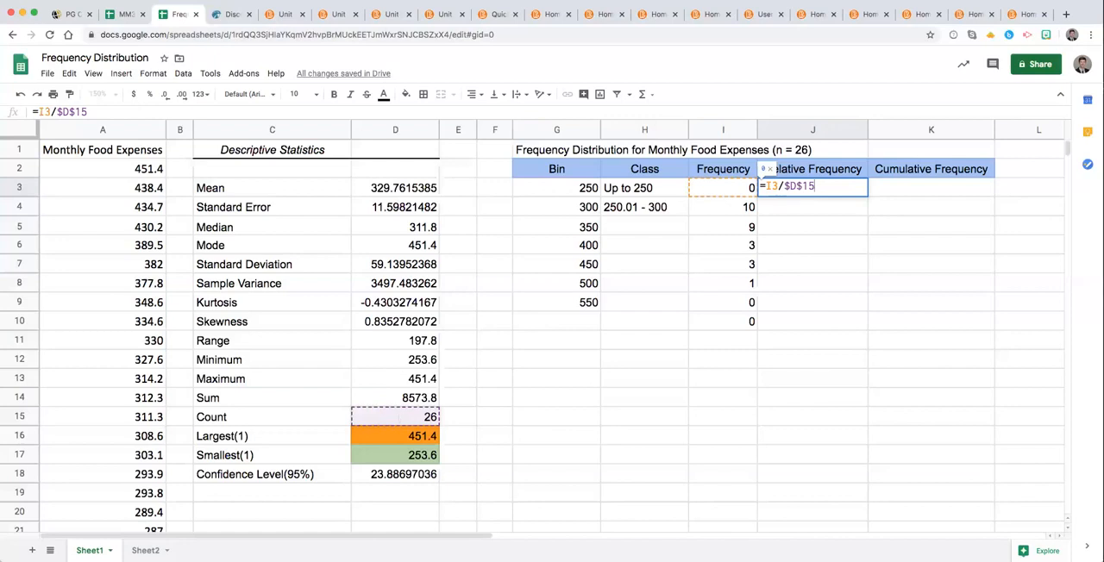
# Format relative frequencies as percentages with two decimals, such as 38.46% and 34.62%
pyautogui.press('enter')
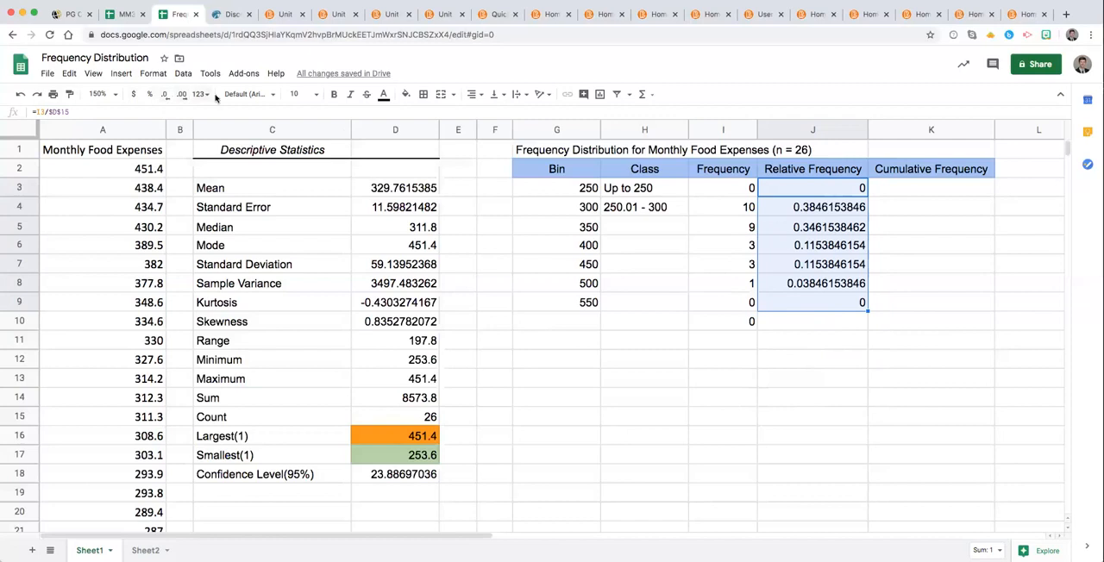
pyautogui.moveTo(149, 94)
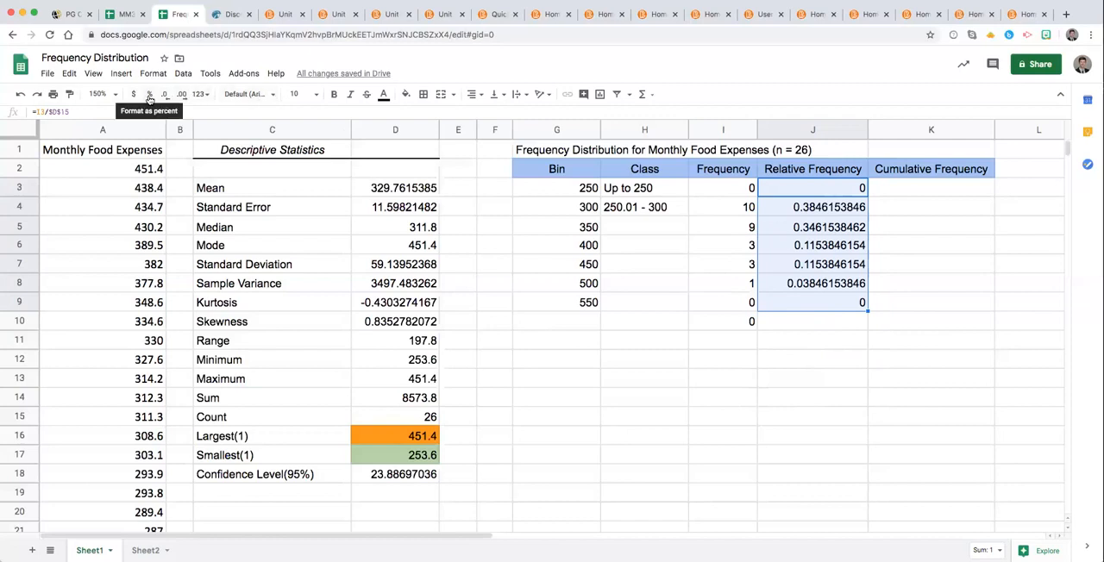
pyautogui.click(133, 94)
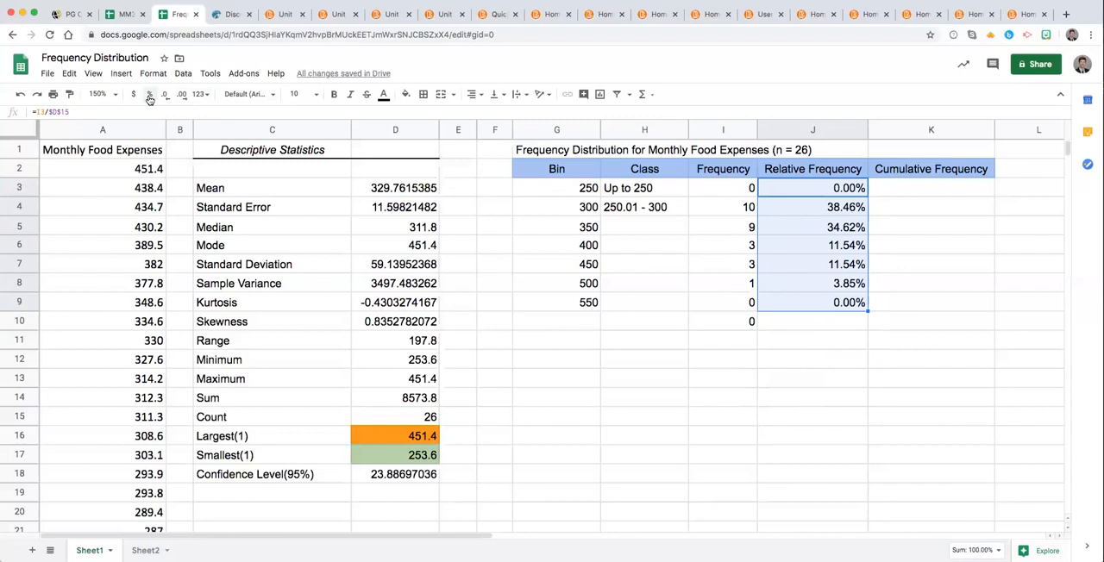
pyautogui.moveTo(179, 94)
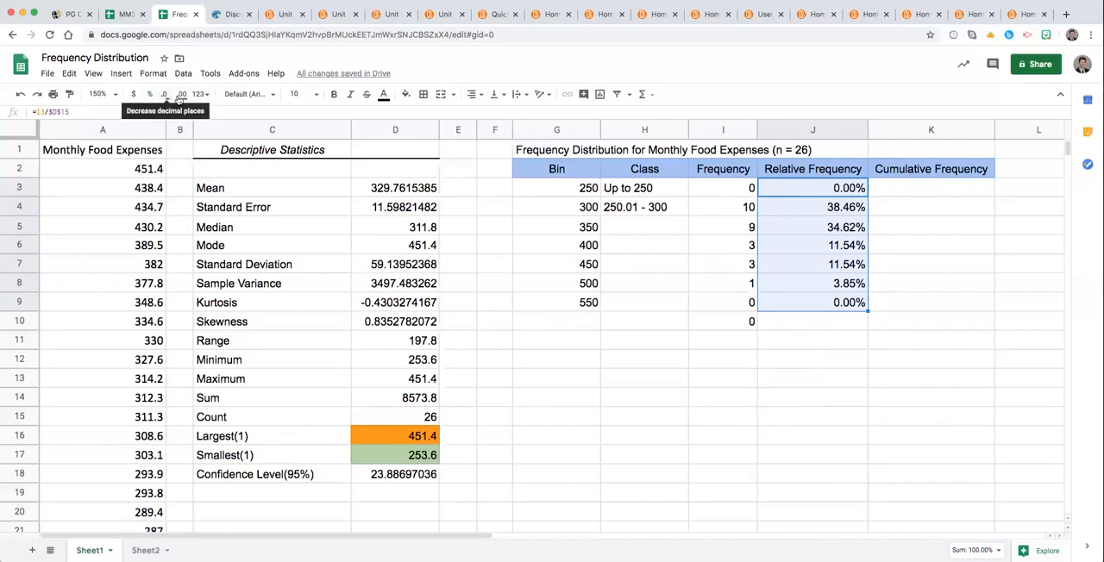
pyautogui.click(164, 94)
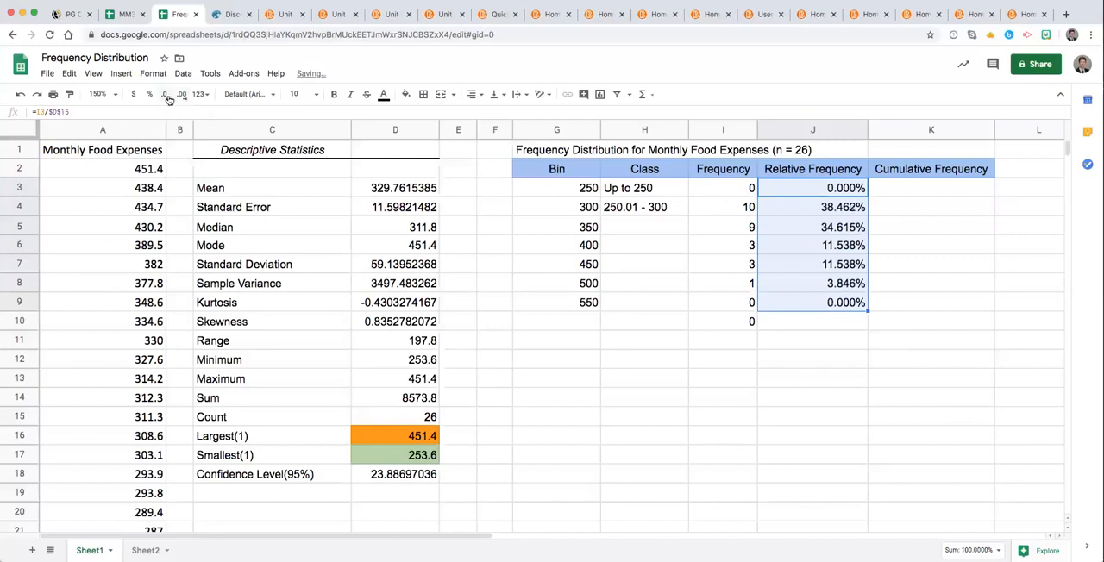
pyautogui.click(164, 94)
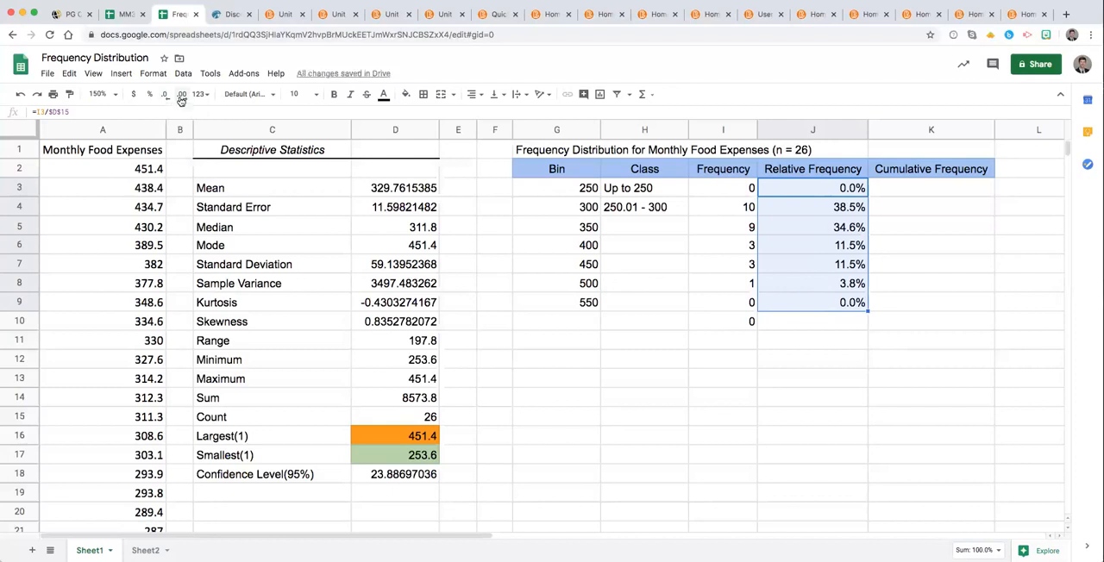
pyautogui.click(181, 94)
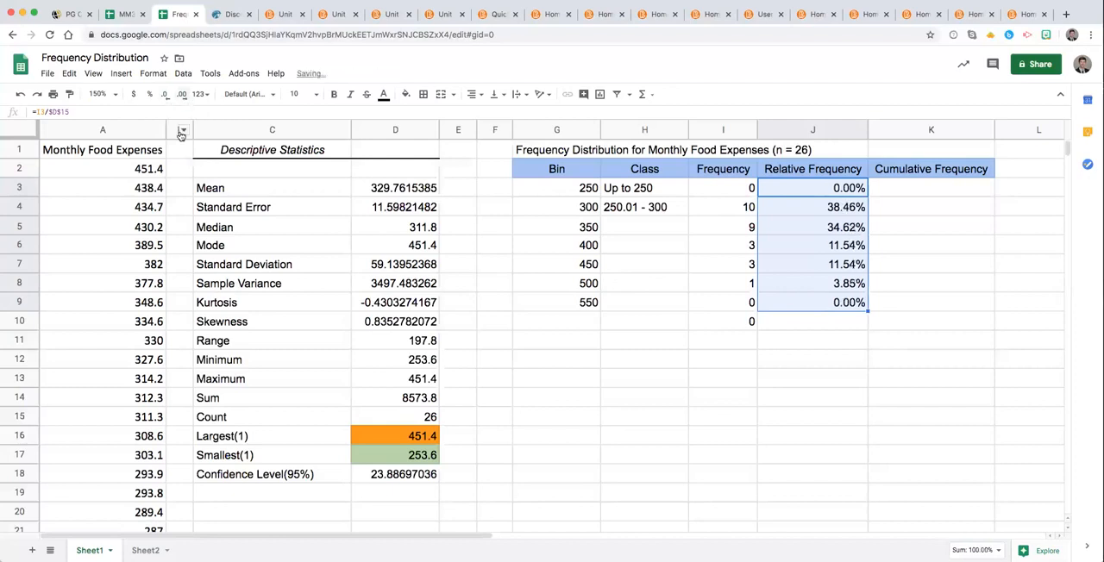
pyautogui.moveTo(727, 252)
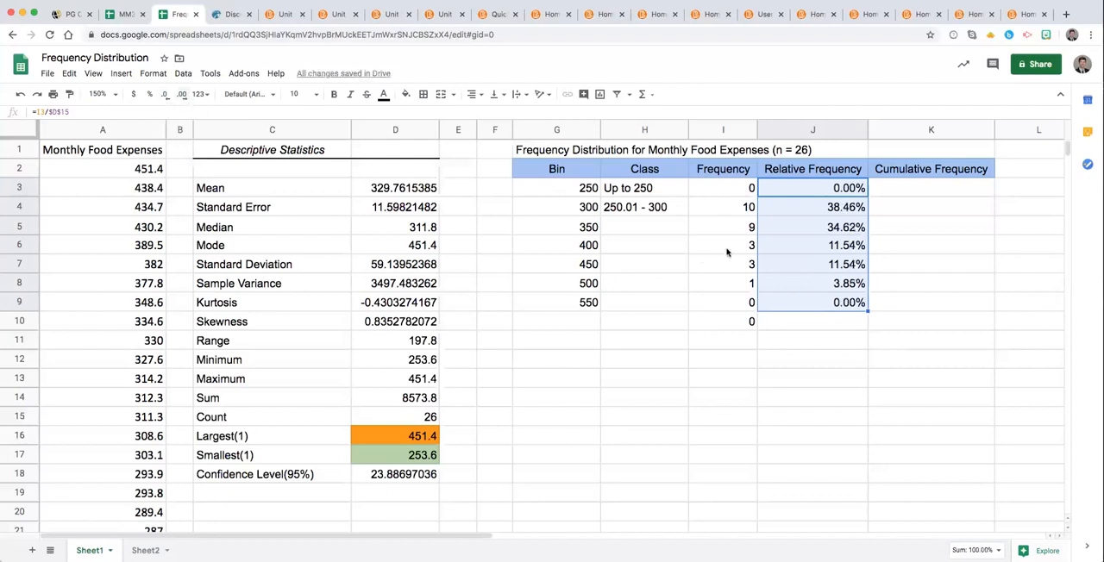
# Set K3 to =J3 so the first cumulative frequency shows 0.00%
pyautogui.click(931, 187)
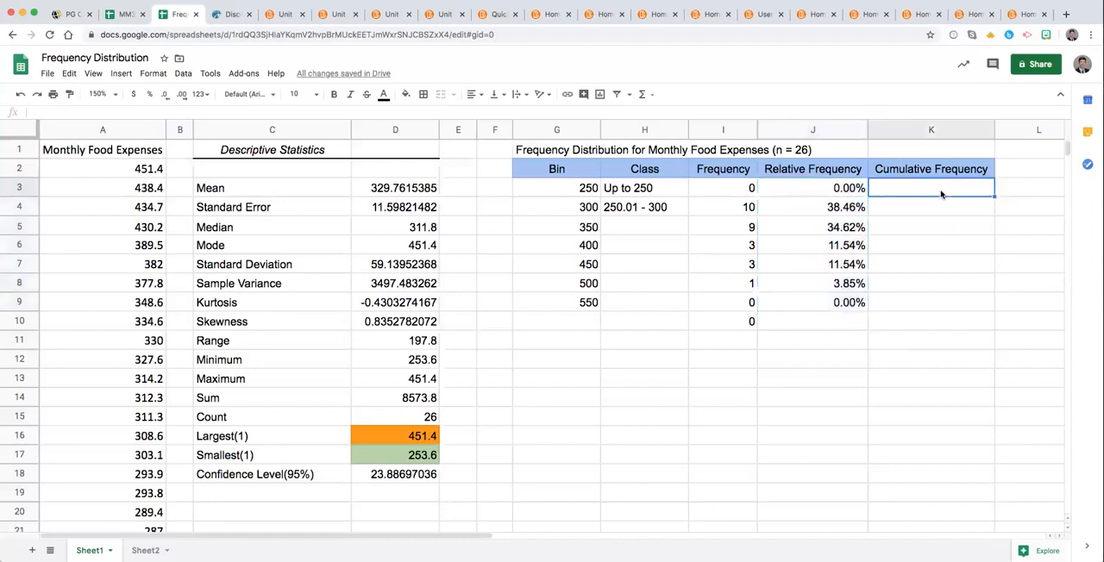
pyautogui.write('=J3')
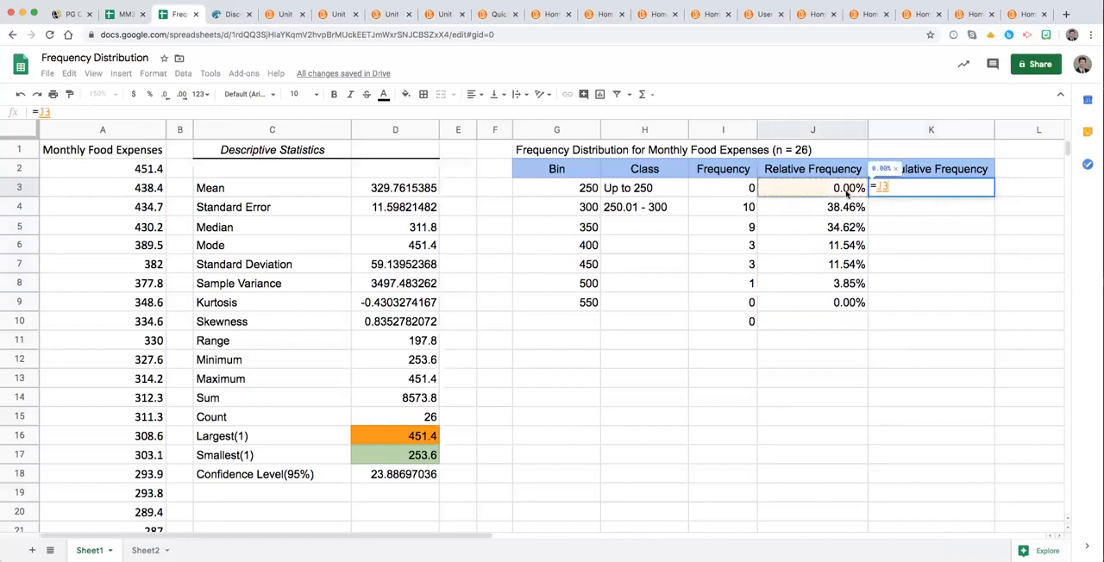
pyautogui.press('Enter')
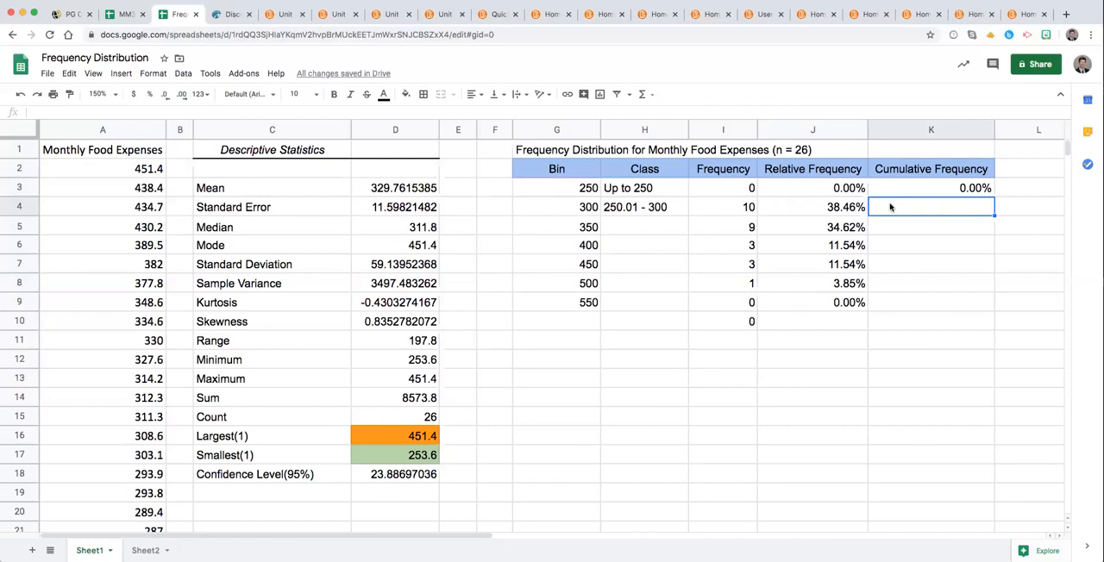
# Enter =J4+J3 in K4 and fill it down to K9
pyautogui.write('=')
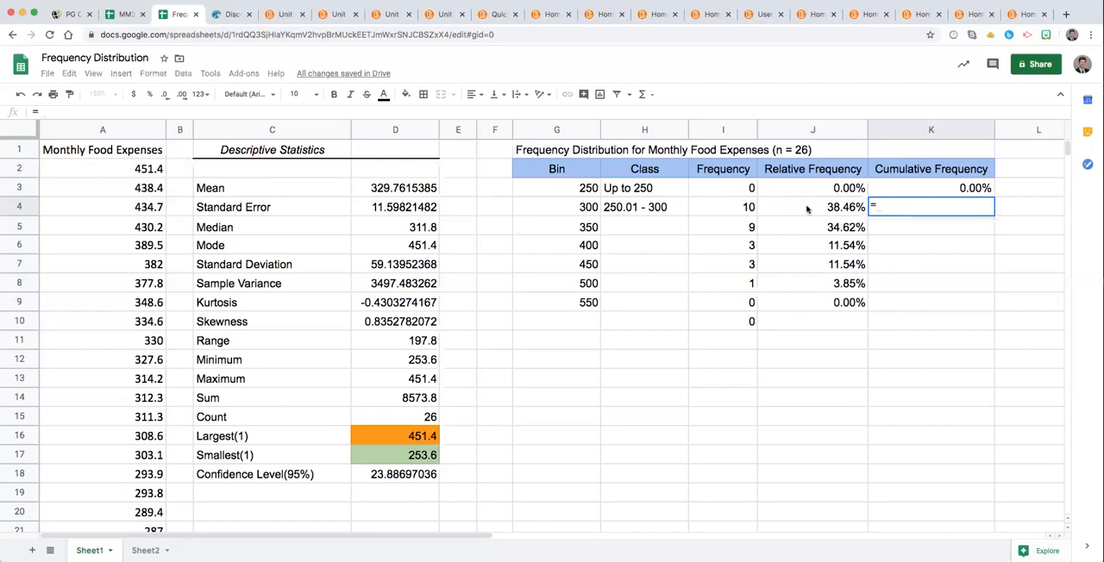
pyautogui.click(811, 207)
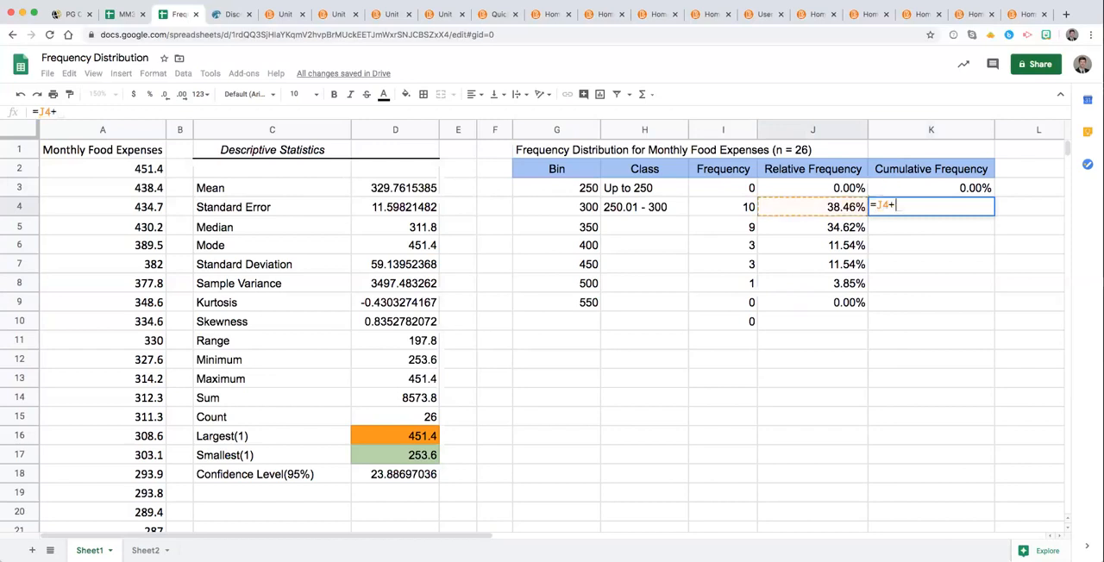
pyautogui.click(812, 188)
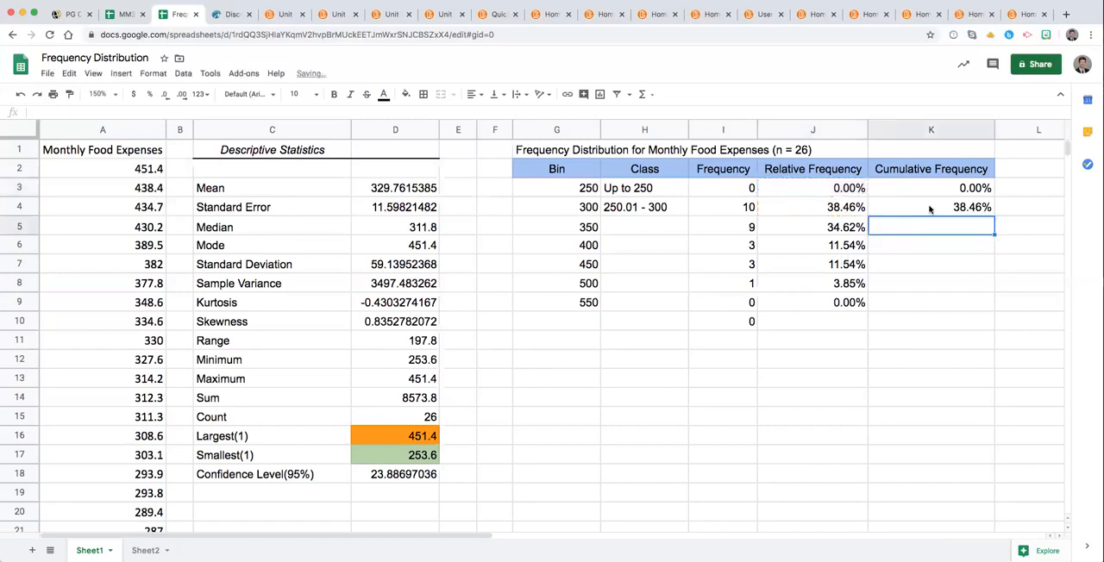
pyautogui.click(931, 207)
pyautogui.write('=J5+J4')
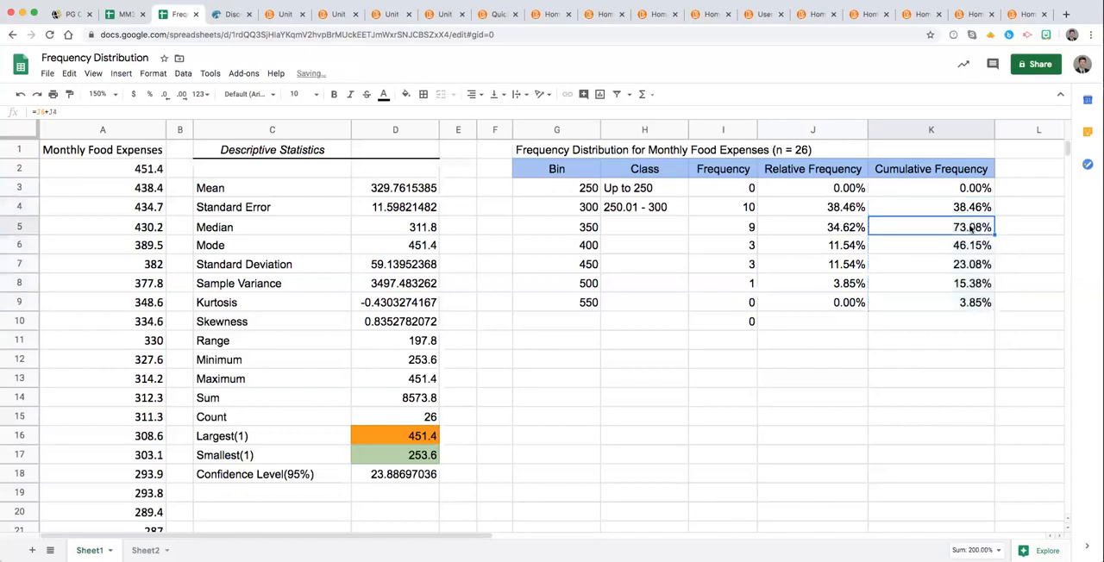
pyautogui.moveTo(943, 252)
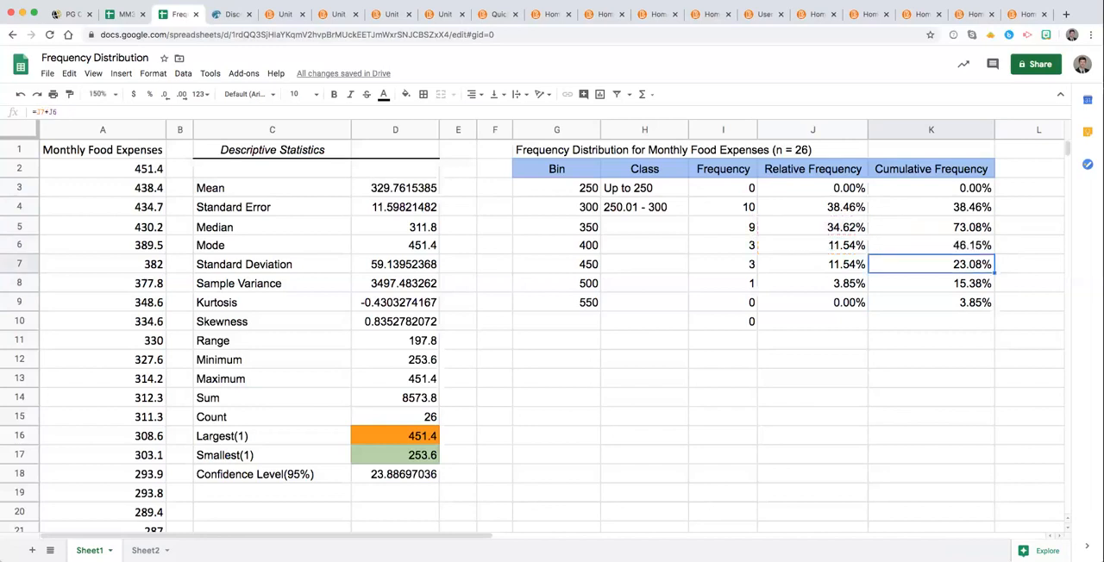
# Inspect the row 5 cumulative formula in K5 before rewriting K4 as =J4+K3
pyautogui.click(931, 227)
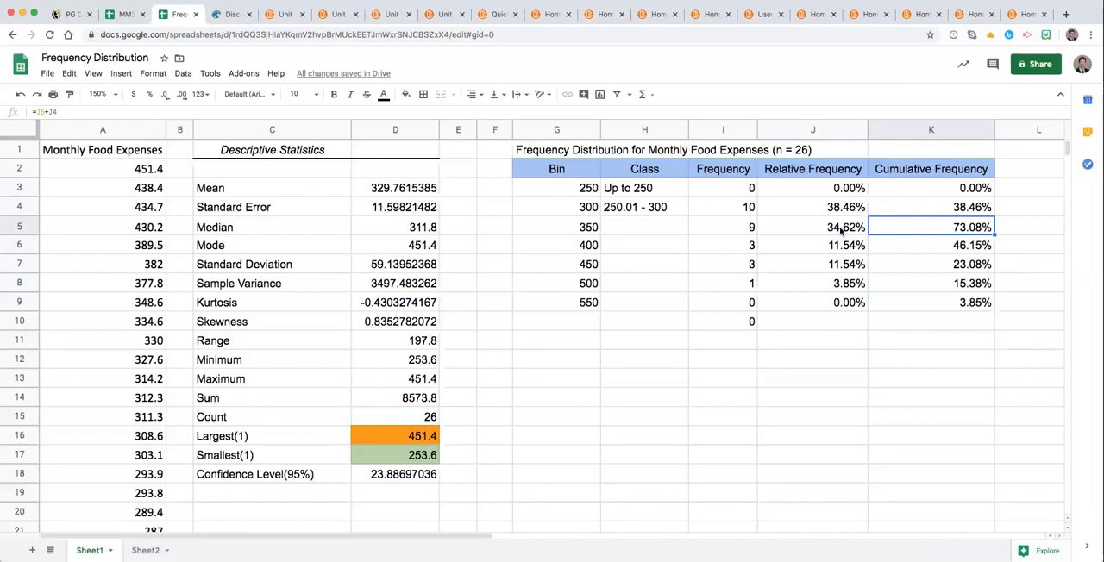
pyautogui.moveTo(844, 237)
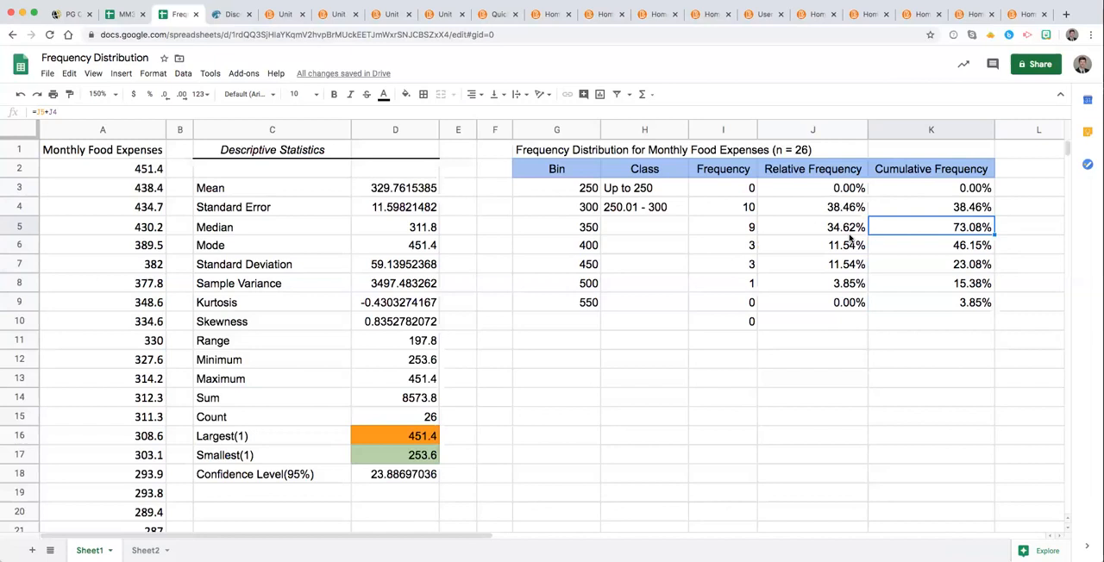
pyautogui.moveTo(851, 239)
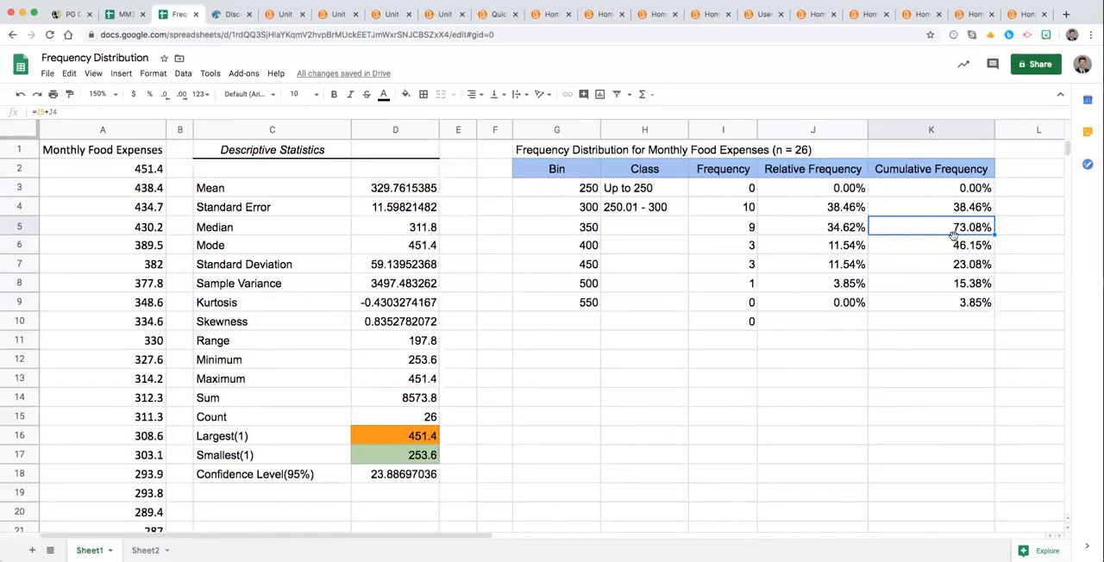
pyautogui.moveTo(985, 314)
pyautogui.write('=J4+K3')
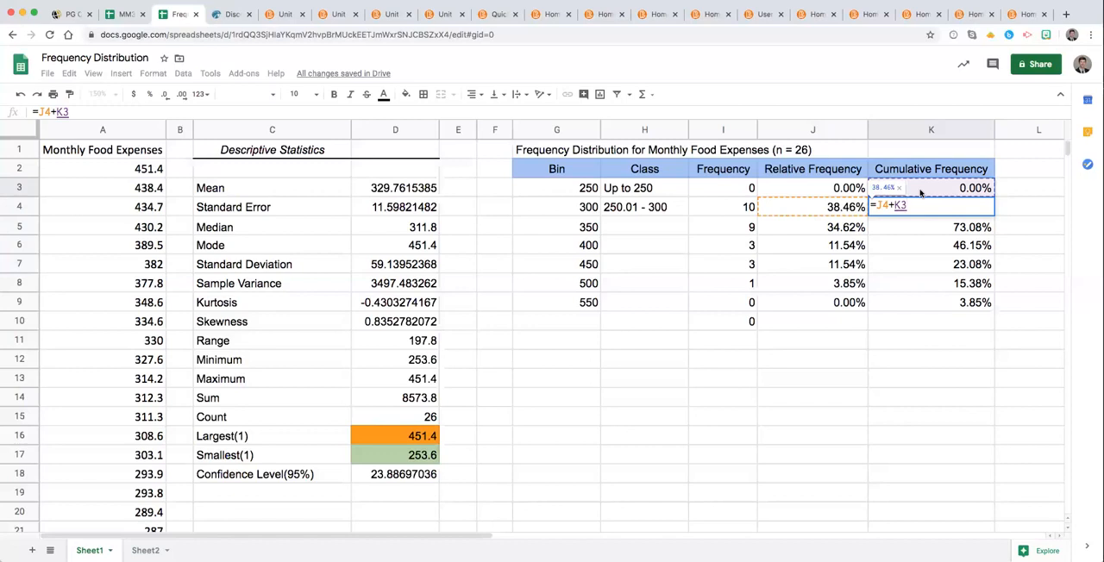
# Confirm =J4+K3 and fill it down to K9, giving 0.00% through 100.00%
pyautogui.press('enter')
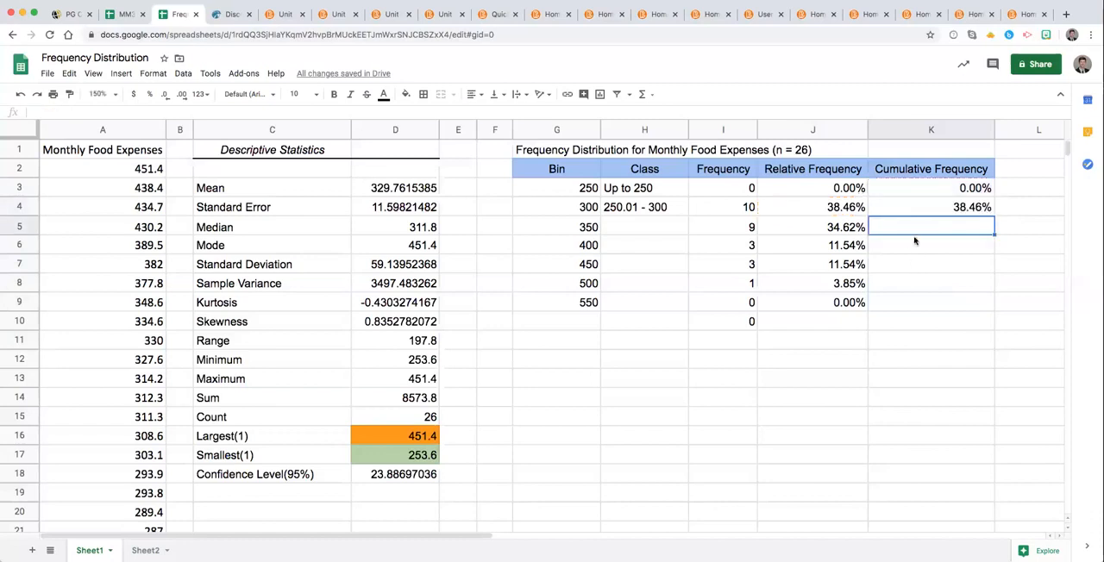
pyautogui.click(930, 207)
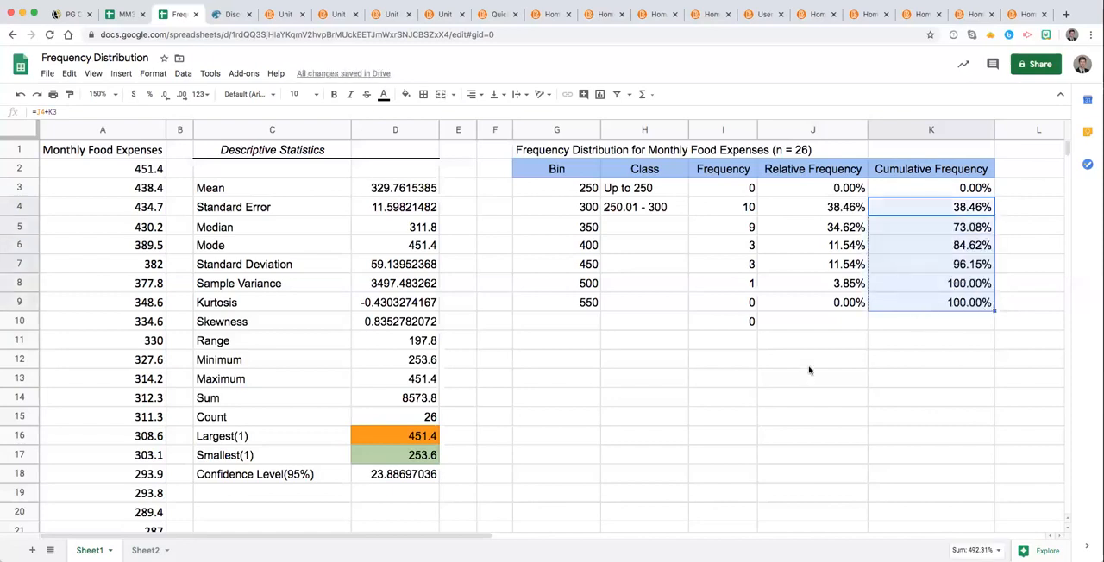
pyautogui.click(931, 321)
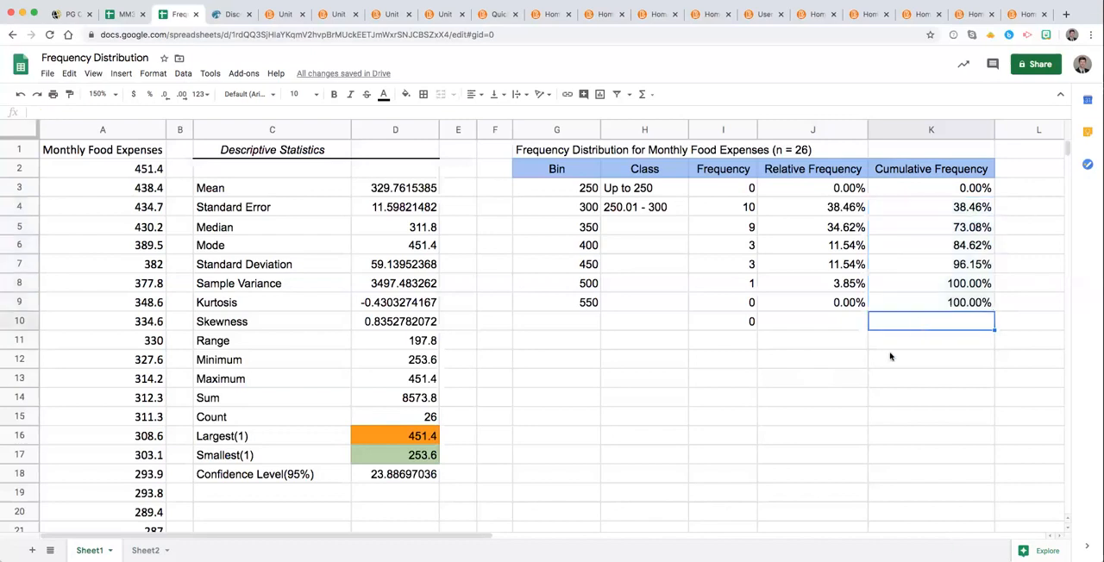
pyautogui.moveTo(878, 361)
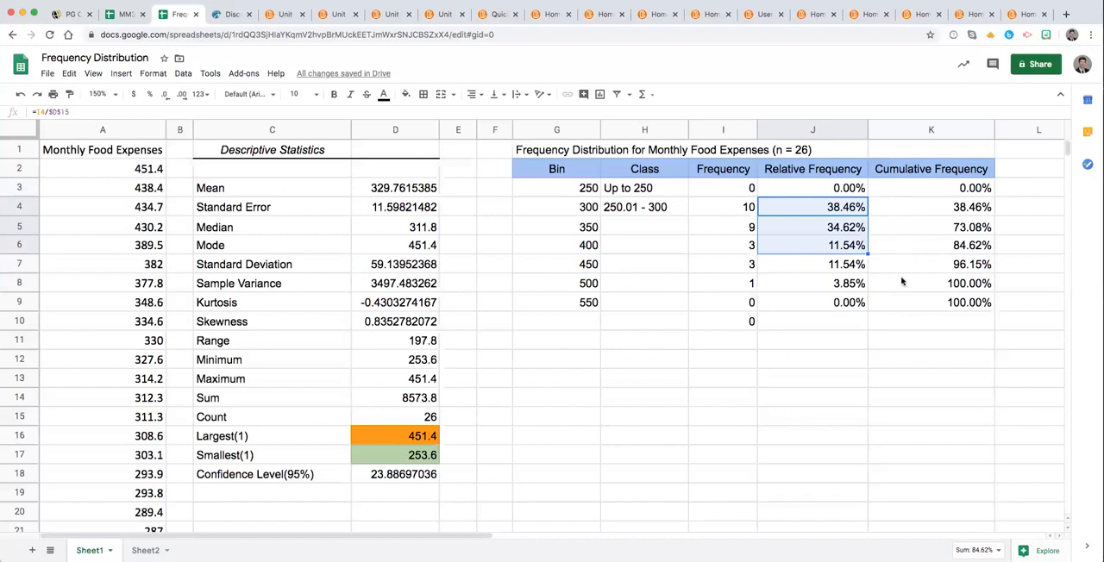
pyautogui.moveTo(949, 250)
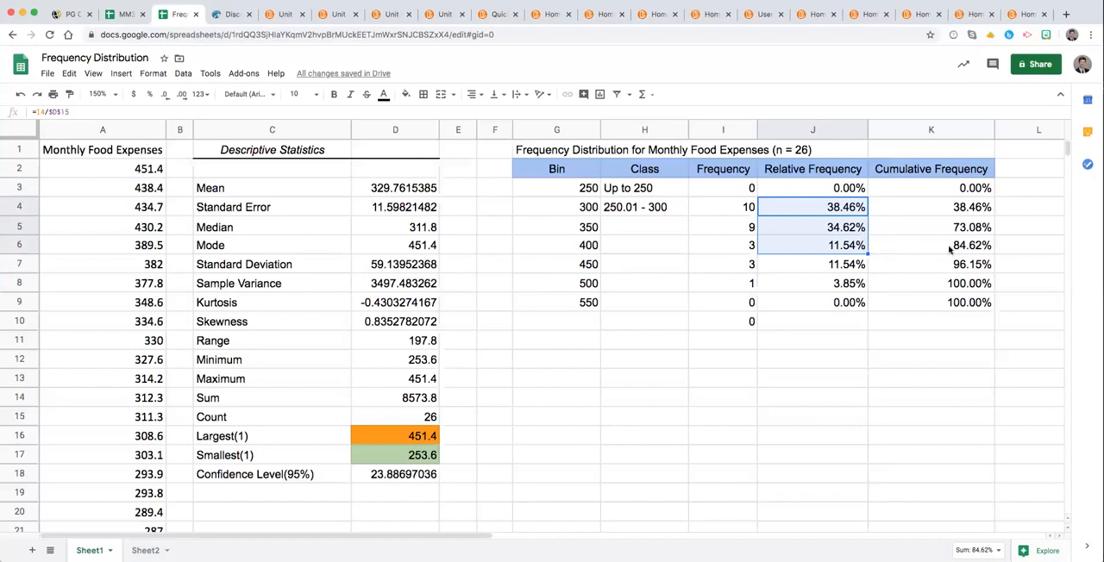
pyautogui.click(812, 245)
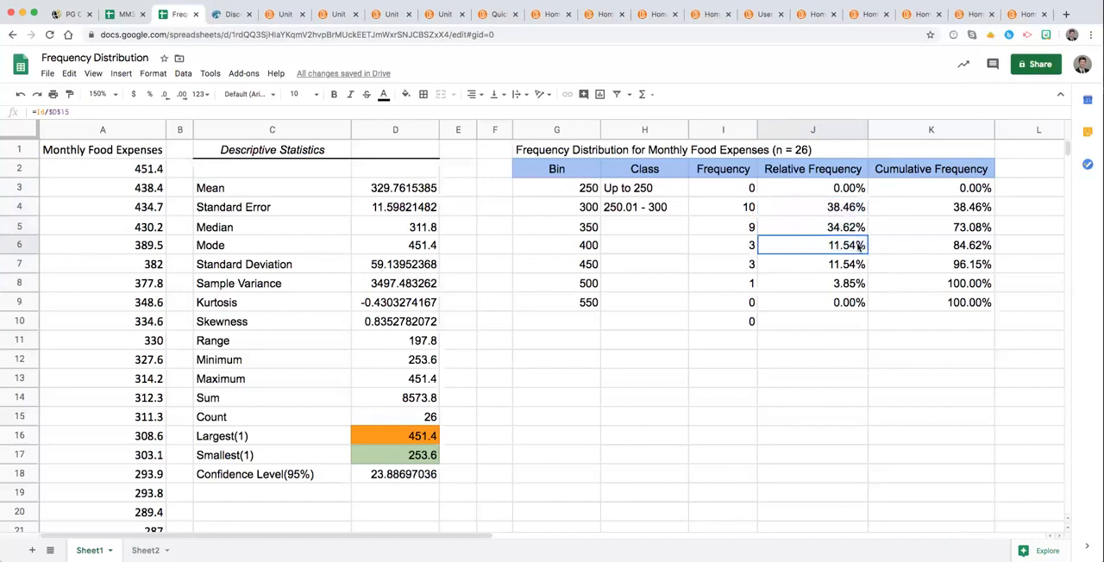
pyautogui.click(930, 245)
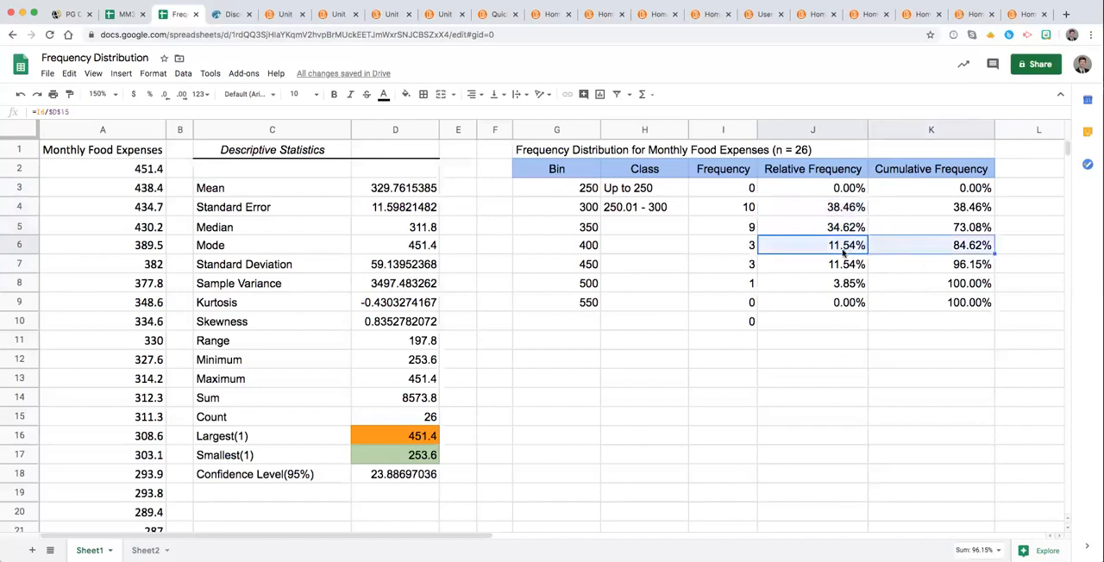
pyautogui.click(813, 264)
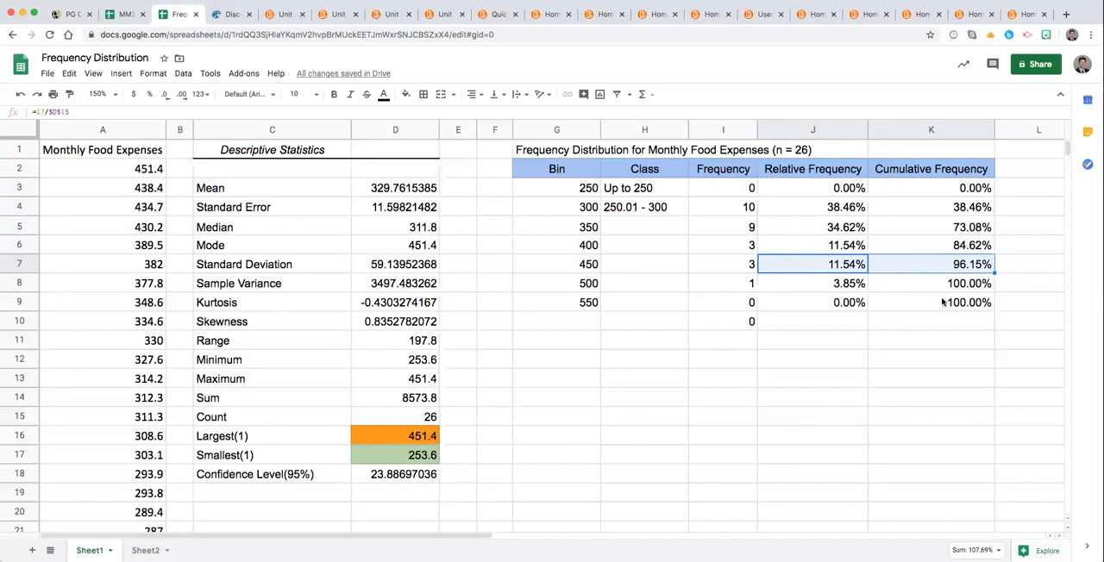
pyautogui.click(931, 301)
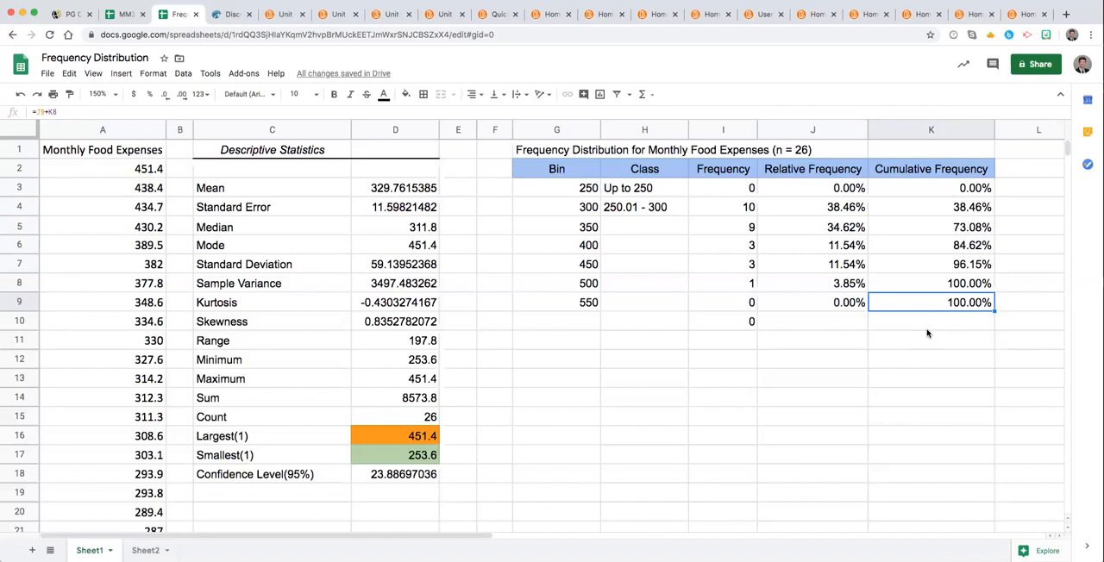
pyautogui.moveTo(932, 334)
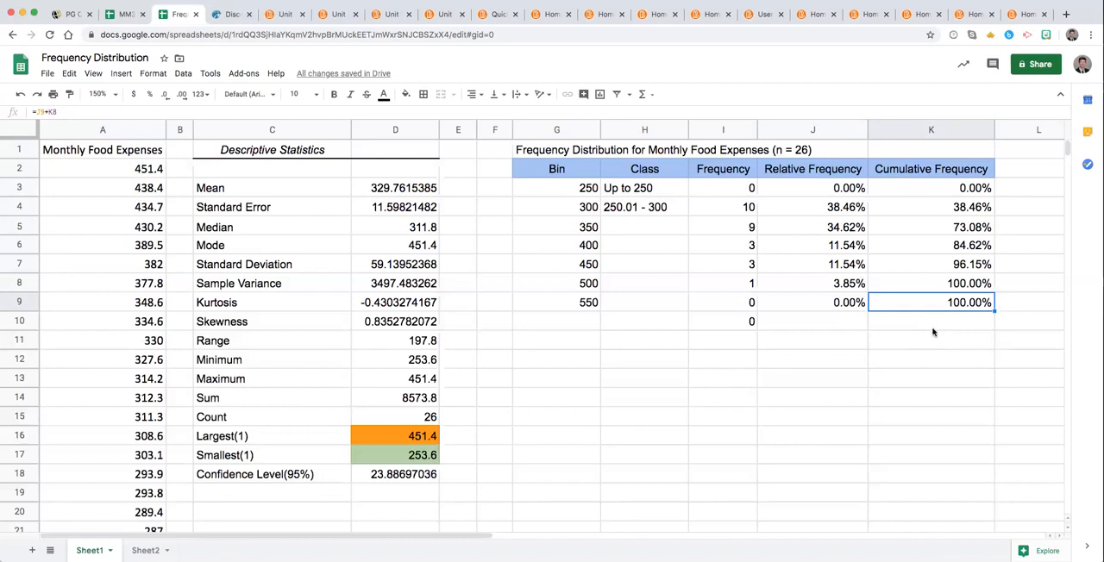
pyautogui.moveTo(931, 333)
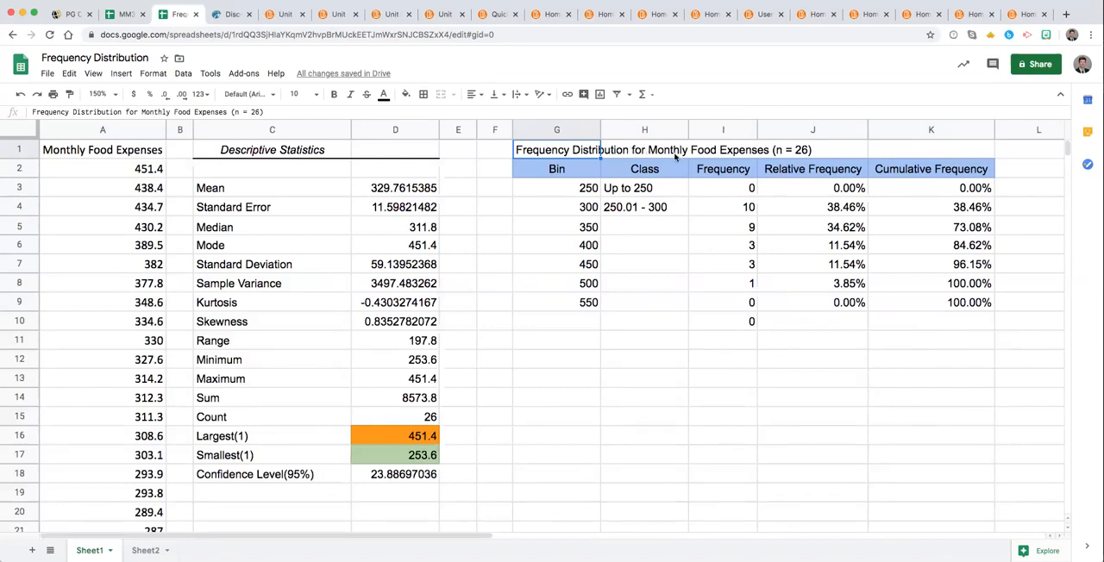
pyautogui.moveTo(664, 192)
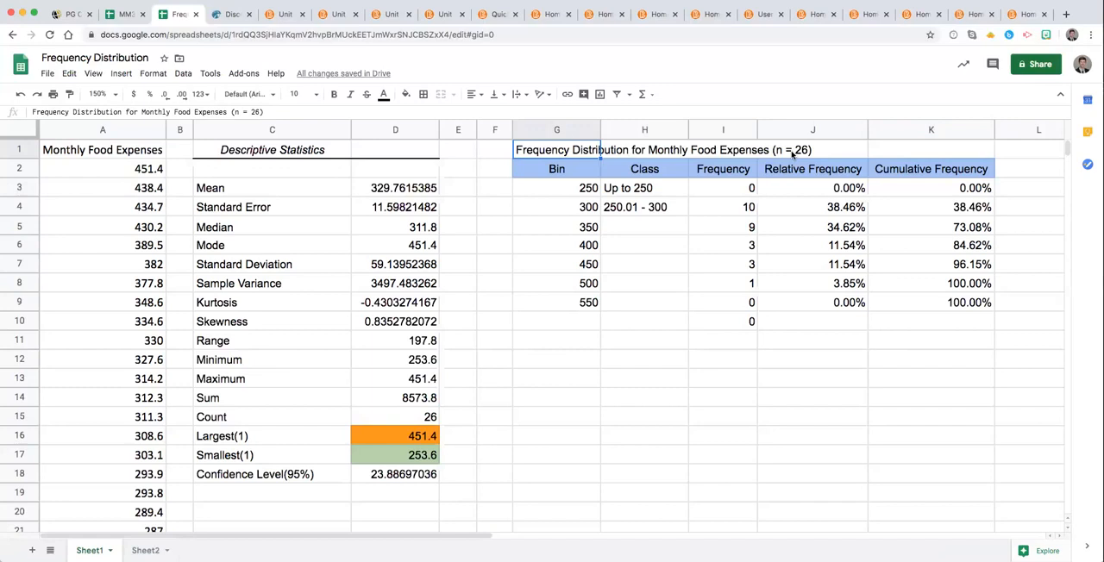
pyautogui.moveTo(792, 158)
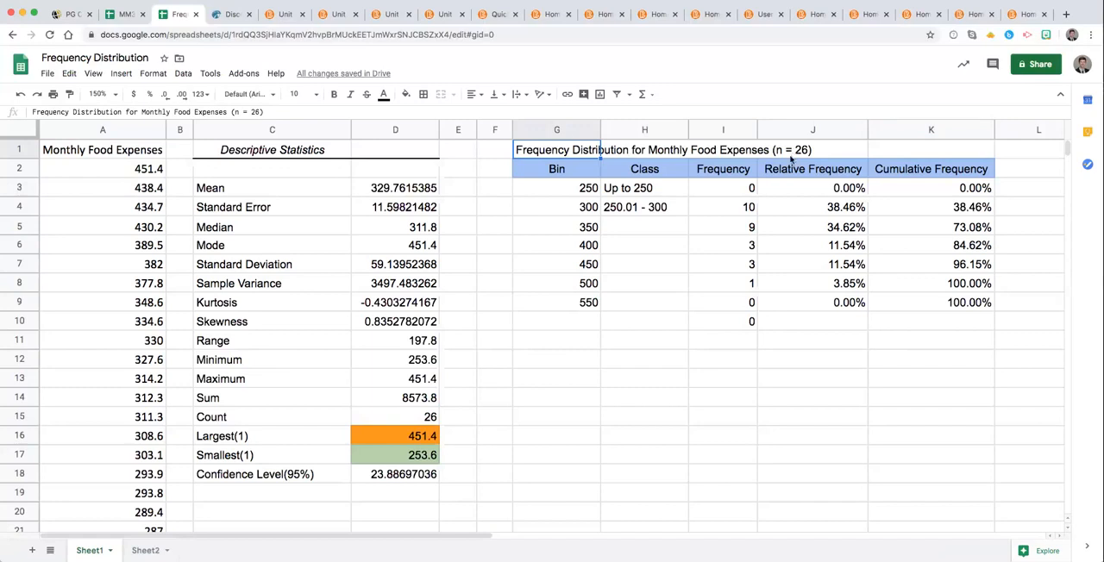